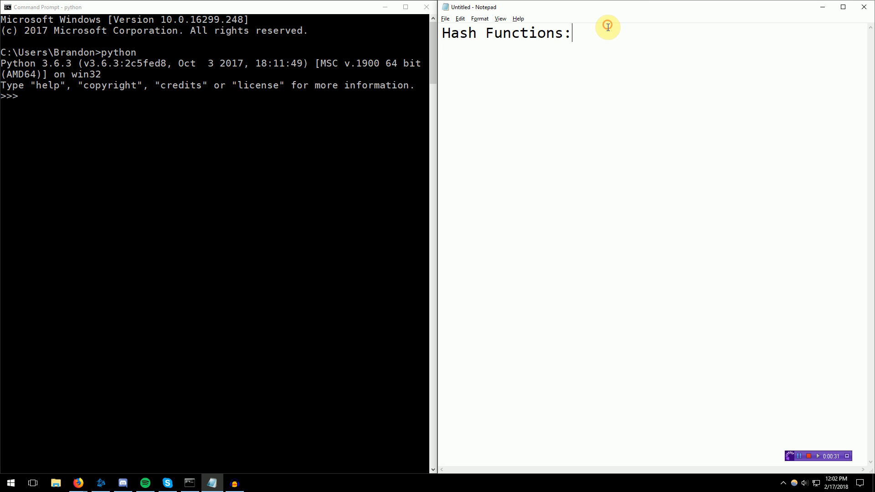
pyautogui.moveTo(625, 93)
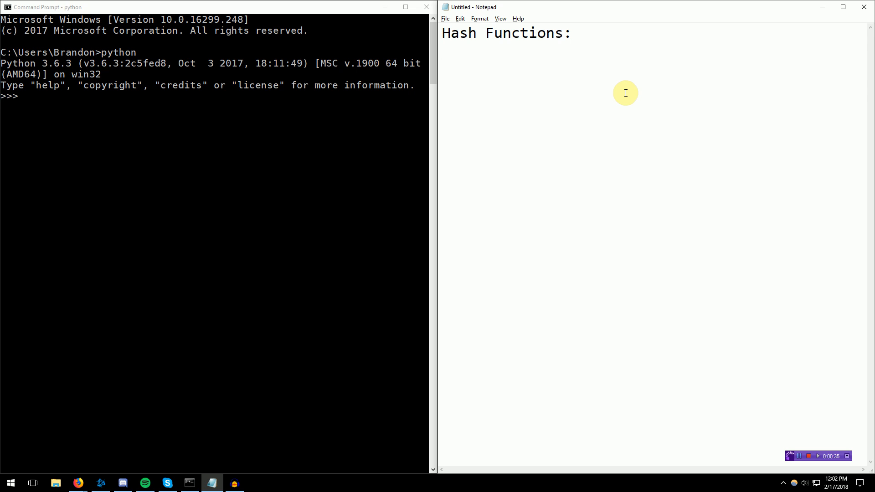
# Start a new line under the Hash Functions heading reading f(x).
pyautogui.press('enter')
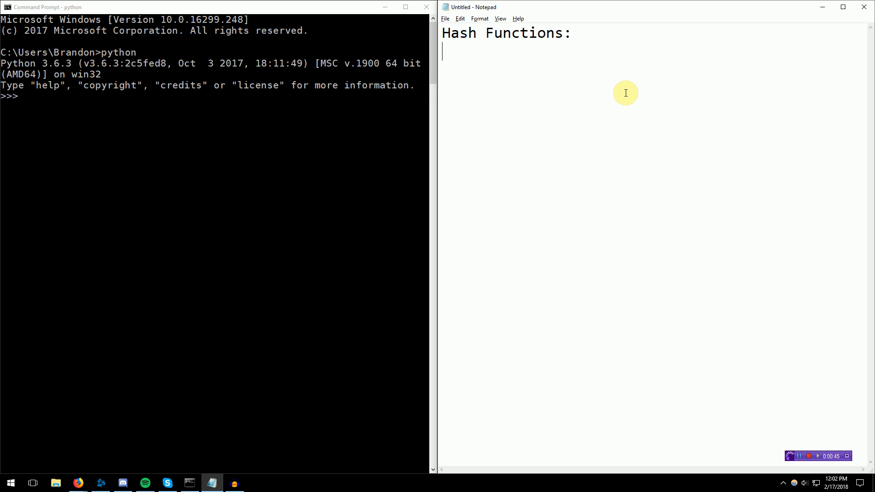
pyautogui.write('f(x)')
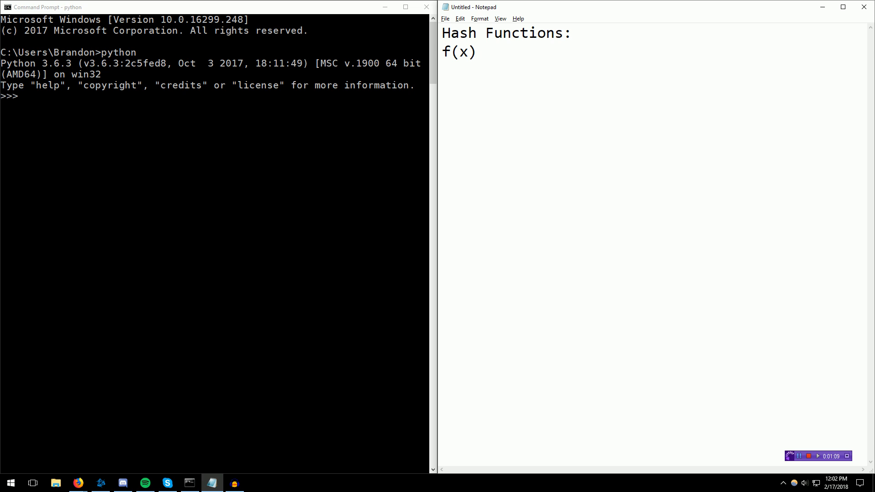
# Extend the line to f(x) -> y and note that len(y) is constant.
pyautogui.write('-> y')
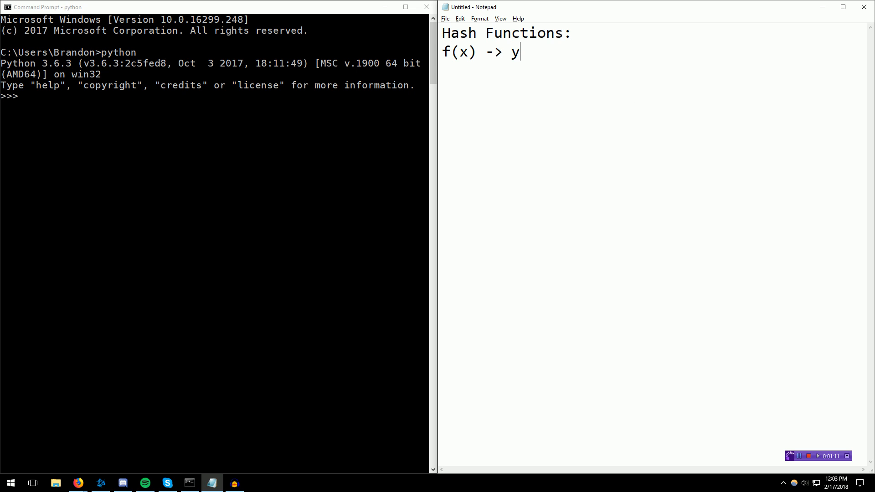
pyautogui.press('enter')
pyautogui.write('len(y')
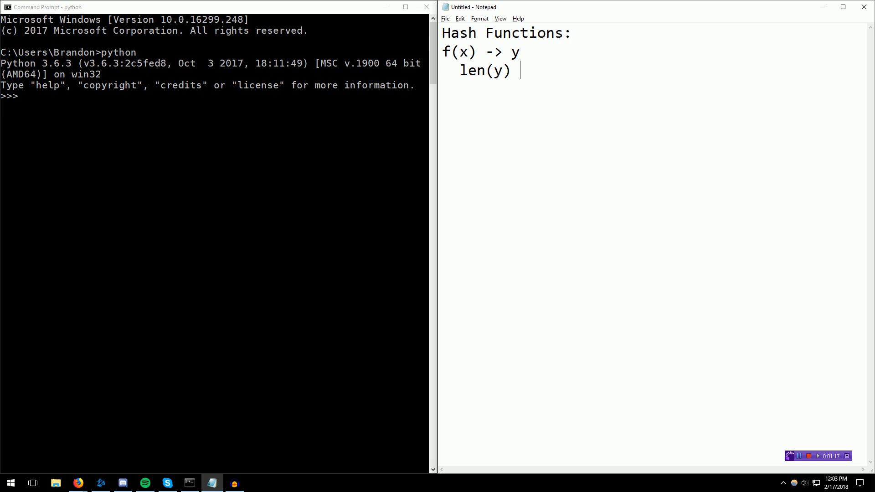
pyautogui.write('is constant')
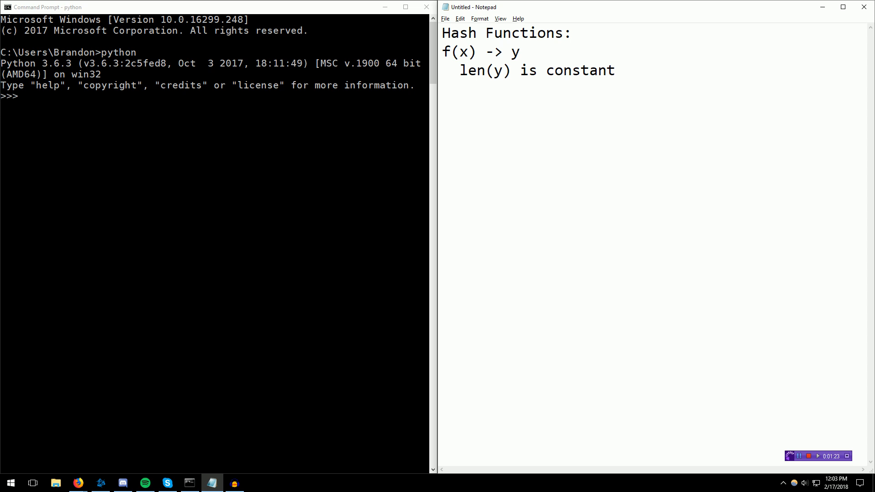
# Add the property: for all x, f(x) != f(x') where x != x'.
pyautogui.write('for a')
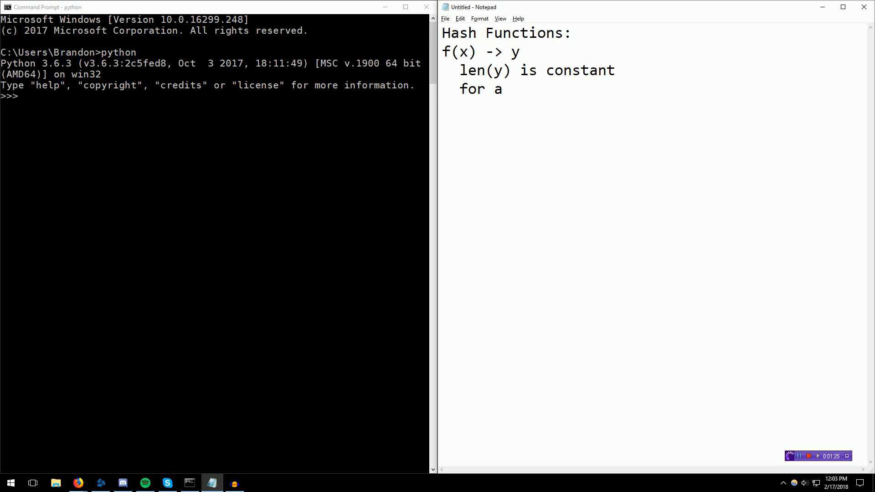
pyautogui.write('ll x,')
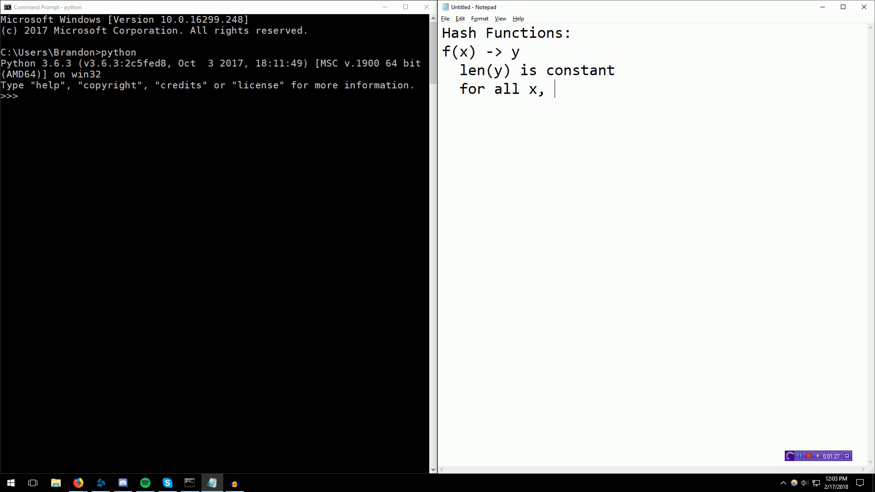
pyautogui.write('f(x) != f(')
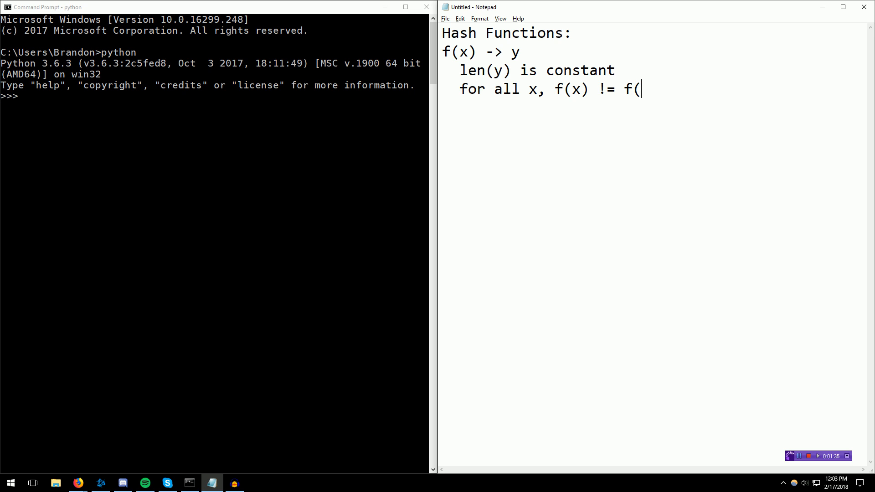
pyautogui.write("x') w")
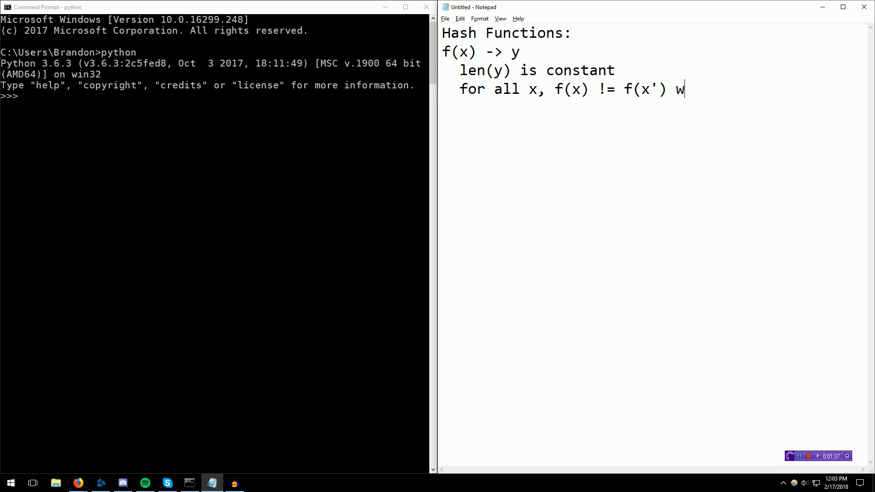
pyautogui.write('here x !=')
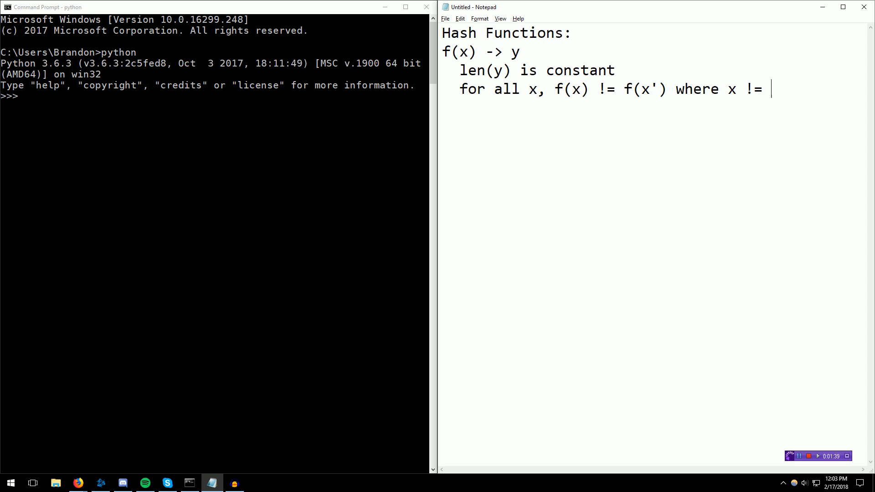
pyautogui.write("x'")
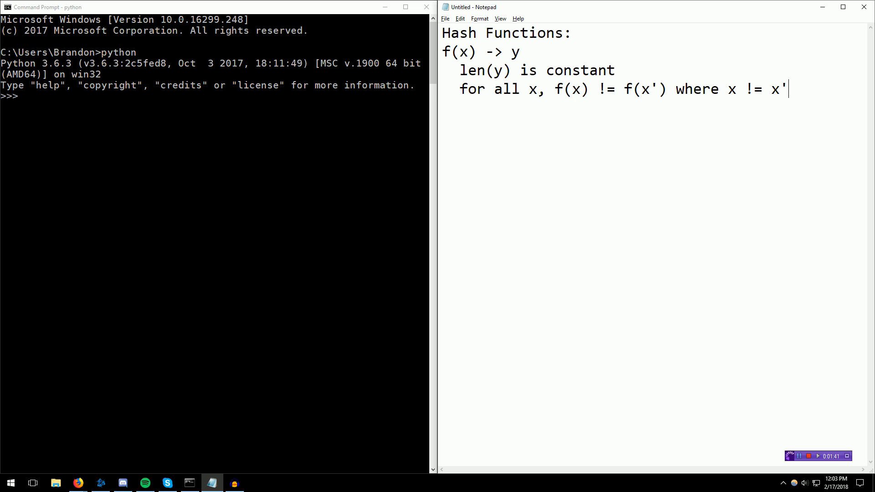
pyautogui.press('enter')
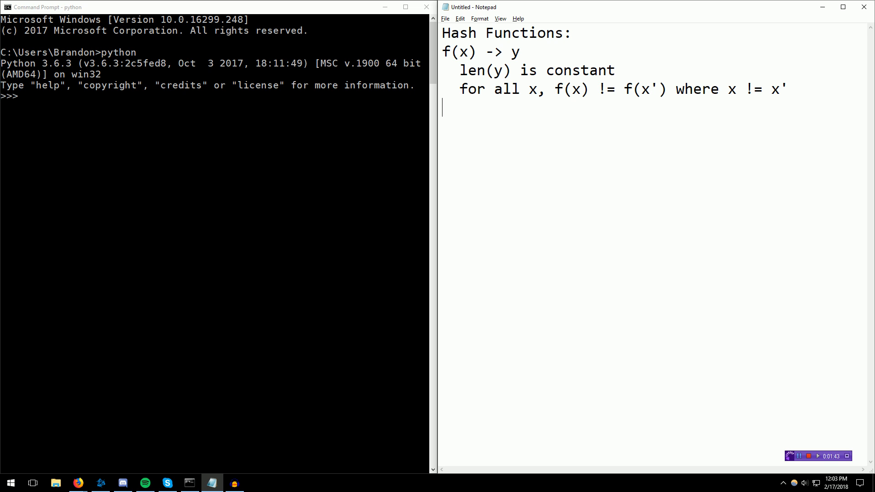
# Add the determinism property for all x, f(x) == f(x), removing the stray w.
pyautogui.write('for all x,')
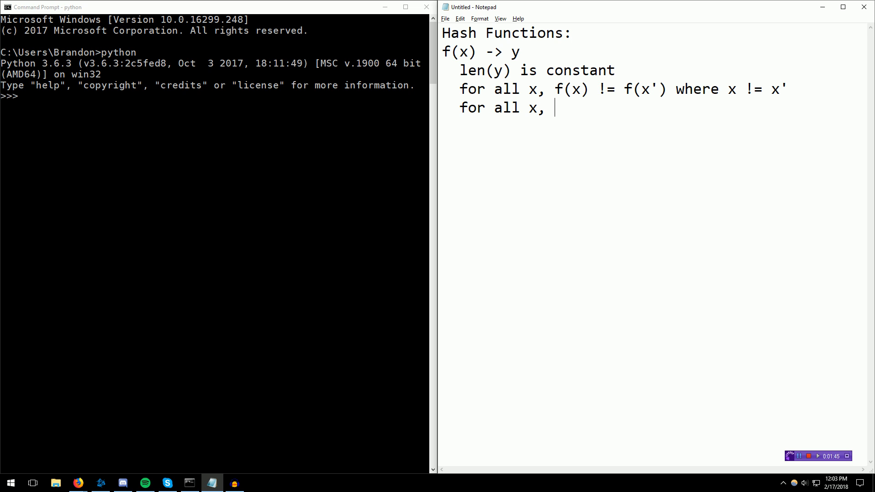
pyautogui.write('f(x) =')
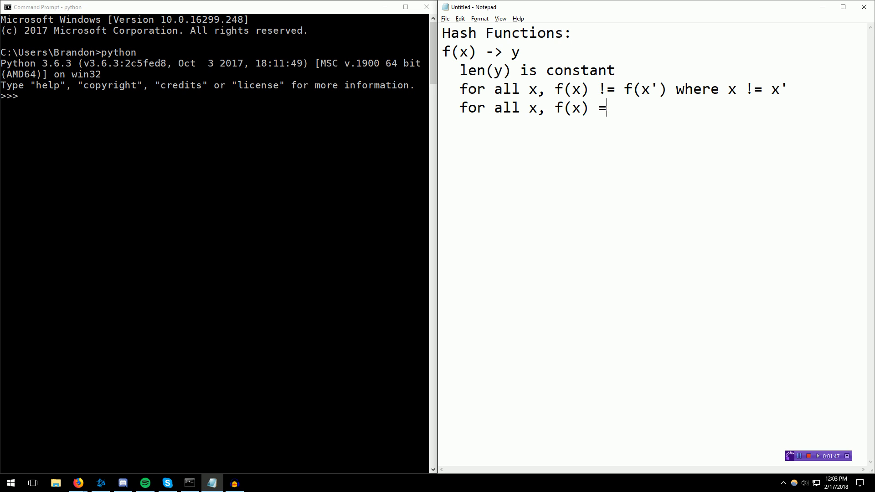
pyautogui.write('= f(x)')
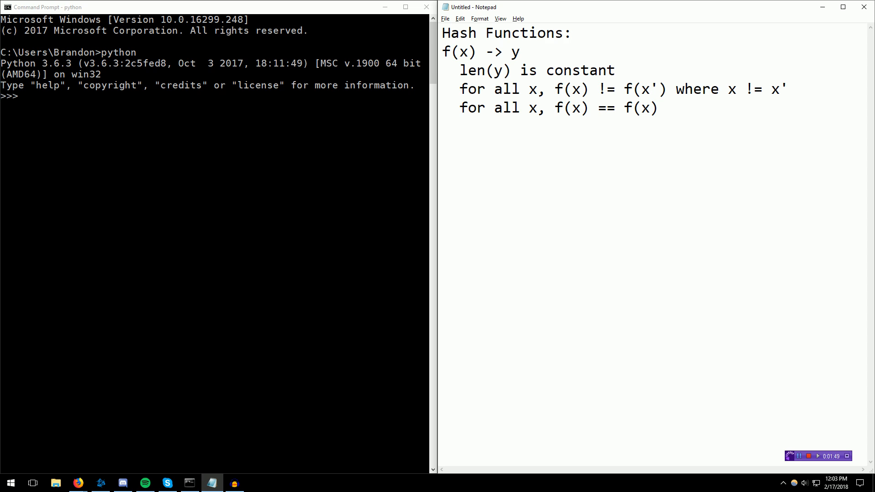
pyautogui.write('w')
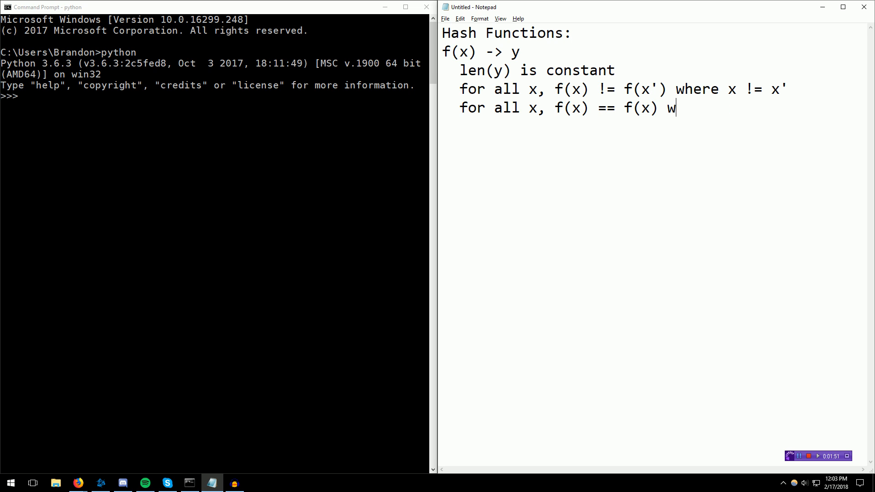
pyautogui.press('backspace')
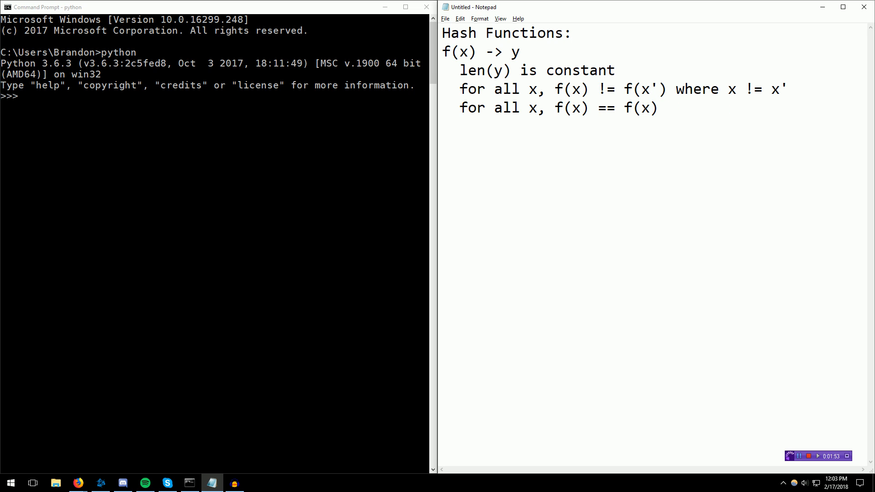
pyautogui.click(662, 107)
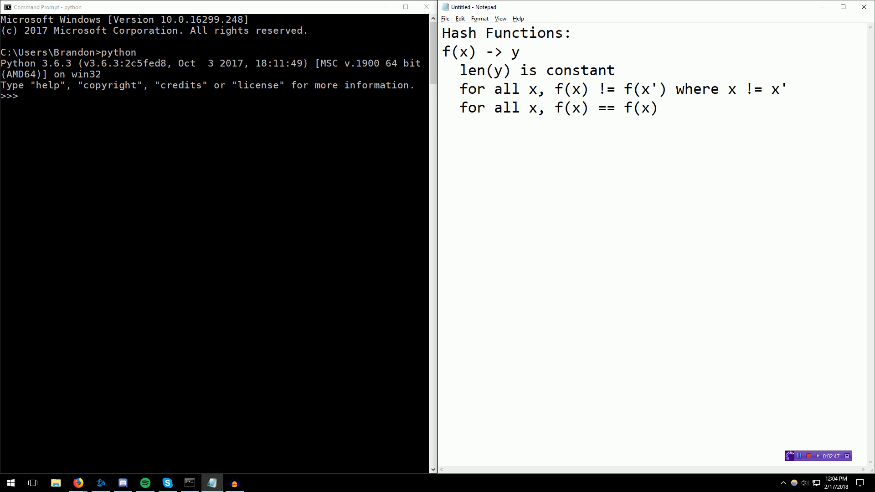
# Draft the fourth property as Given y, f'(y) = x, then erase that wording.
pyautogui.write('Given y,')
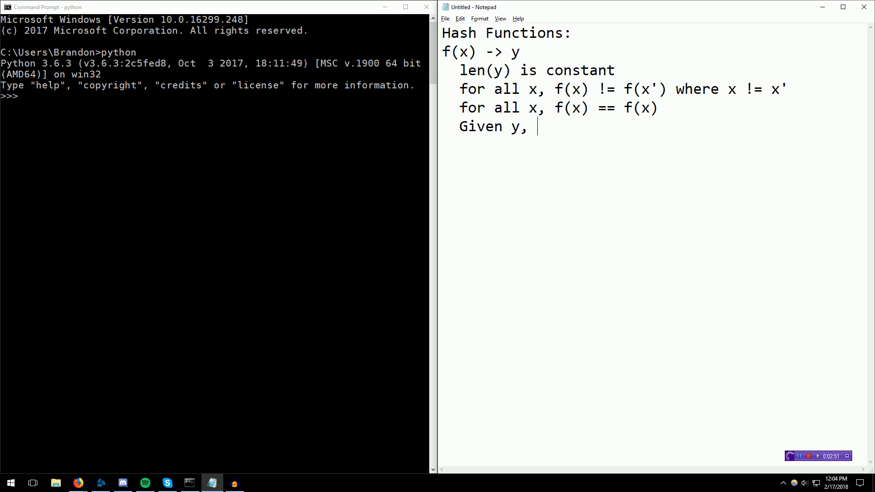
pyautogui.write("f'(y")
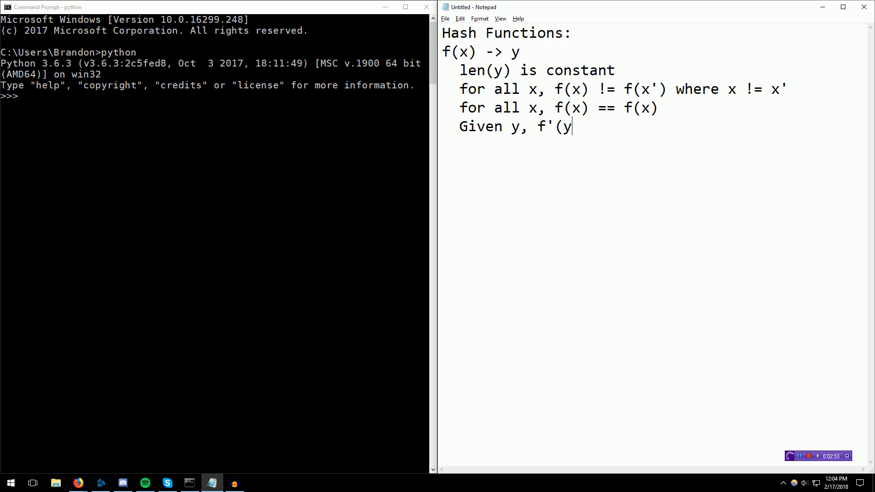
pyautogui.write(') = x')
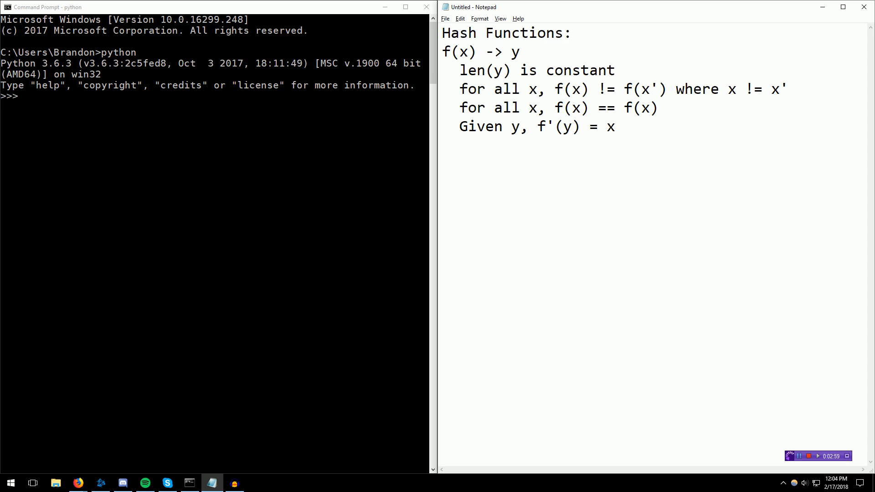
pyautogui.press('BackSpace')
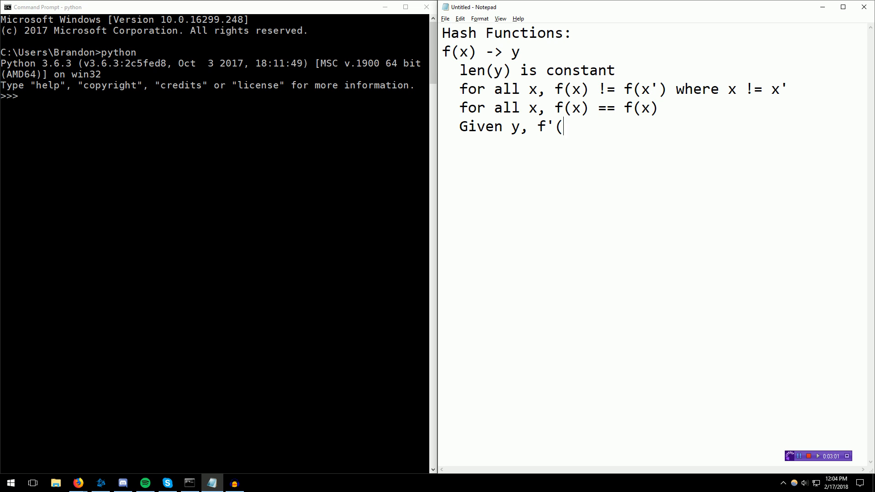
# Rephrase it as Given y, there is no f^(-1).
pyautogui.write('there i')
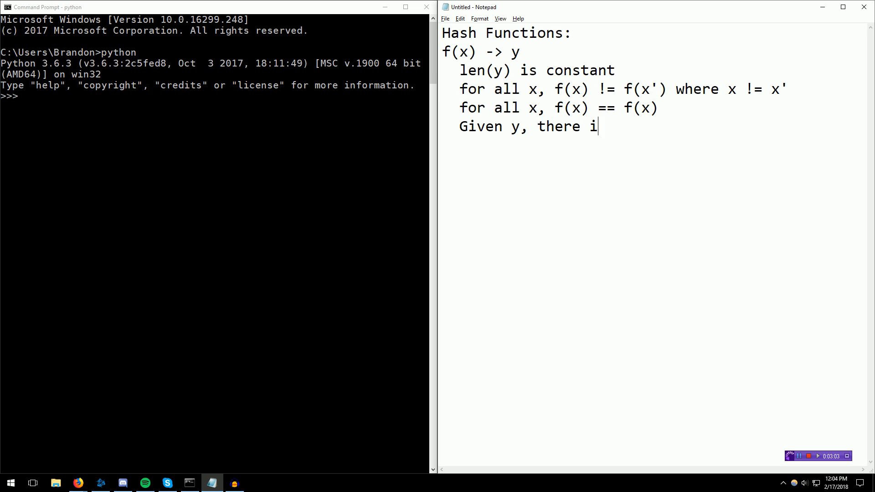
pyautogui.write("s no f'")
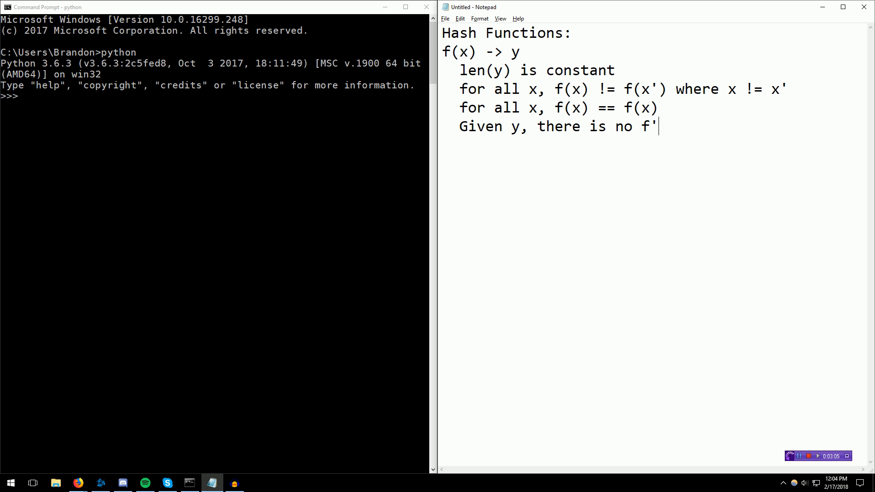
pyautogui.write('^')
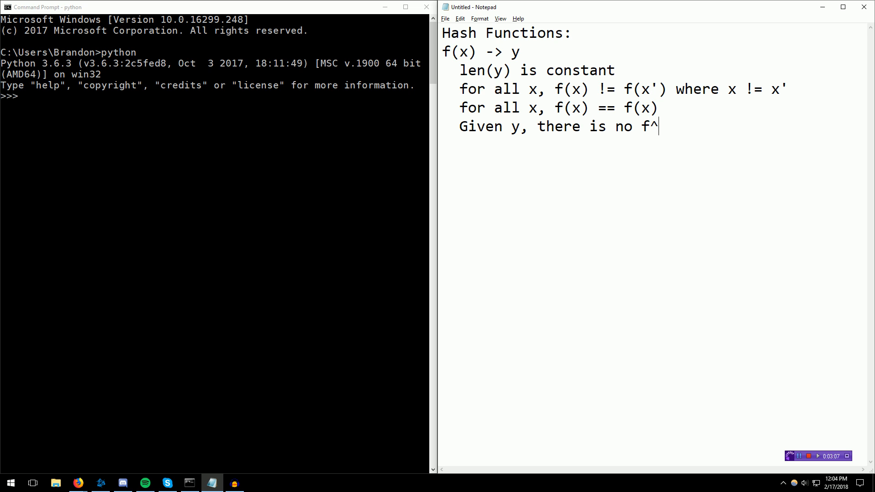
pyautogui.write('(-1)')
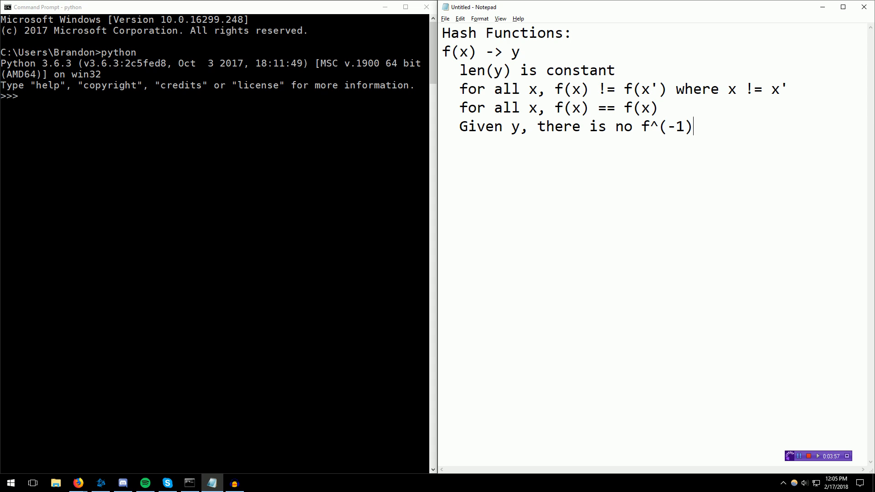
# Add a blank line after the properties and double-click in the Notepad window.
pyautogui.press('enter')
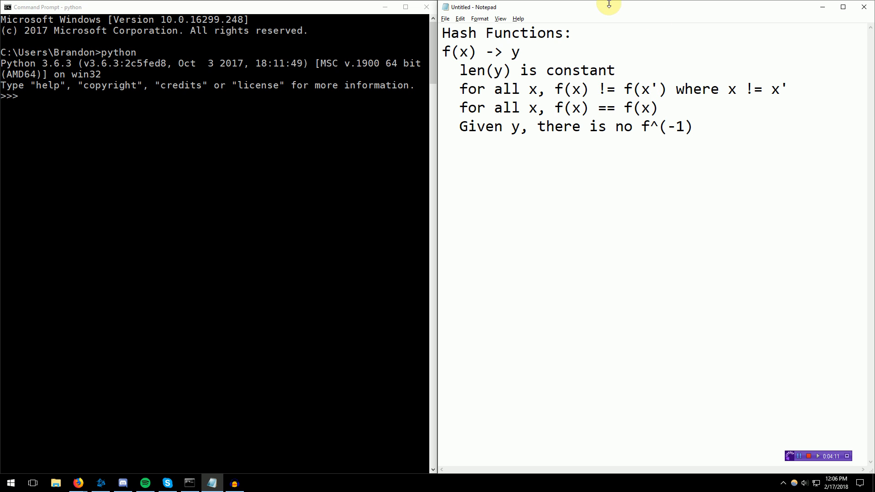
pyautogui.doubleClick(446, 52)
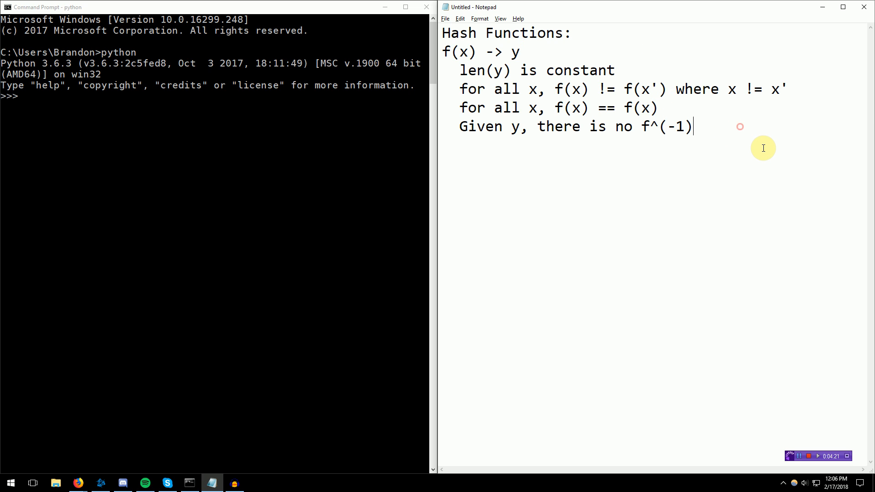
pyautogui.press('enter')
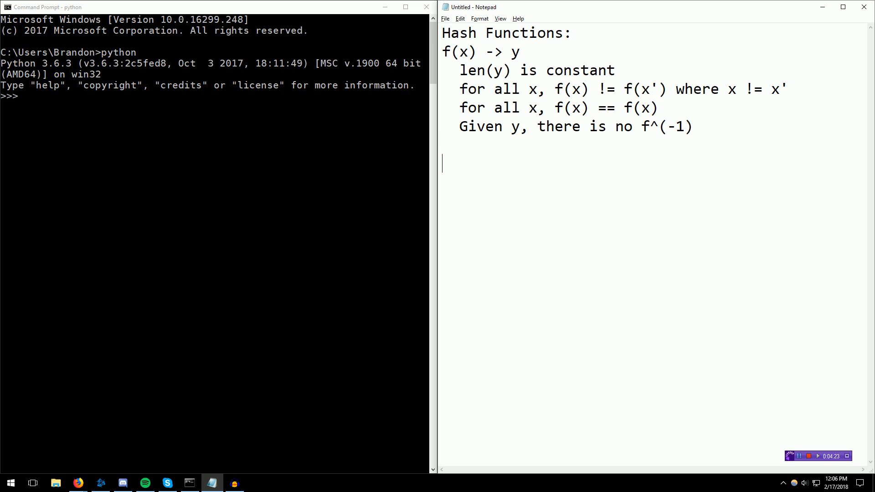
pyautogui.write('Keyed Hash Fu')
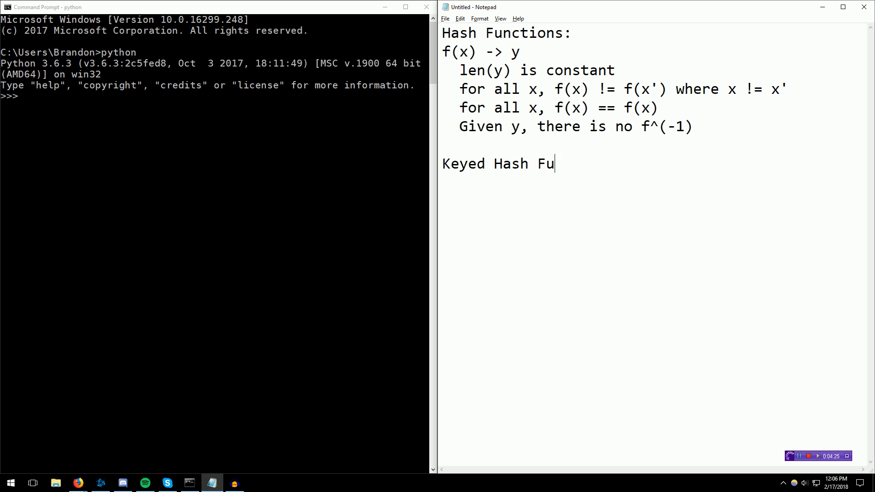
pyautogui.write('nctions:')
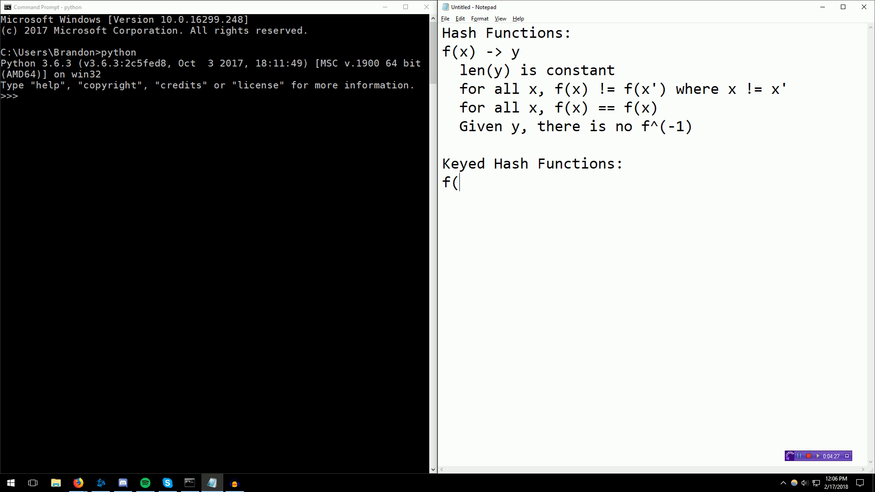
pyautogui.write('k, x) ->')
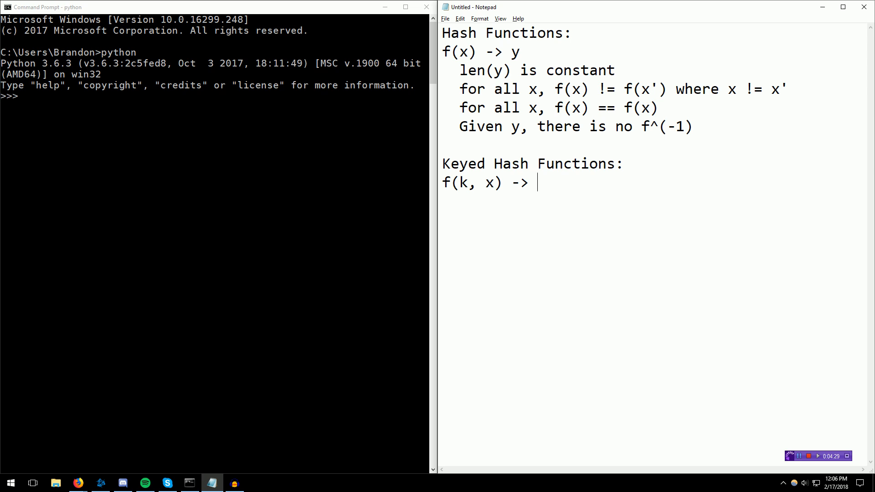
pyautogui.write('y')
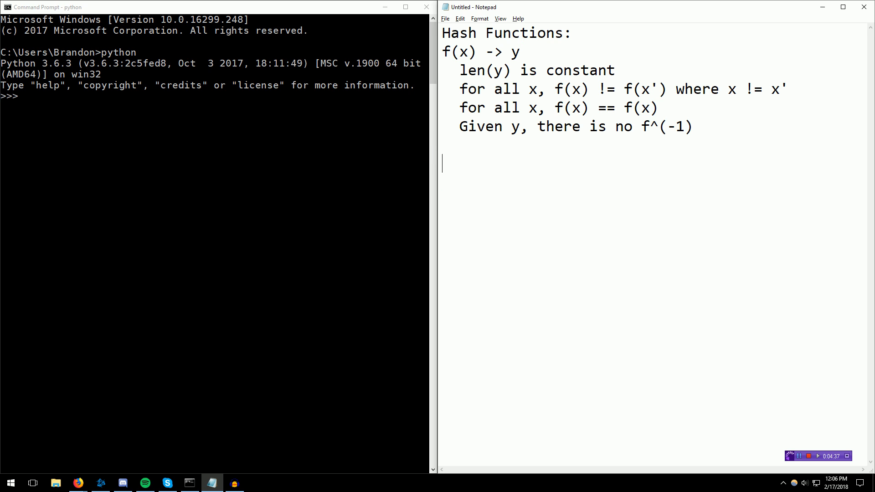
# Write the Popular hash functions: heading and list MD5, SHA1, SHA256.
pyautogui.write('Examp')
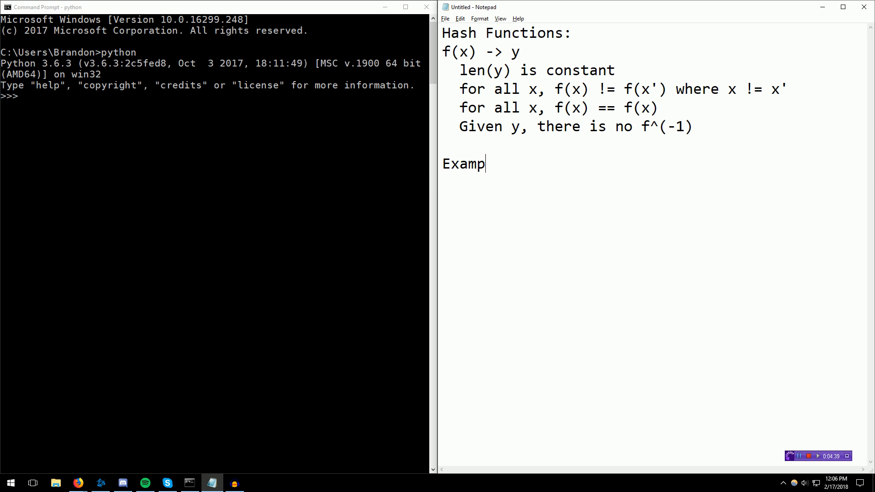
pyautogui.press('Backspace')
pyautogui.write('Popular ')
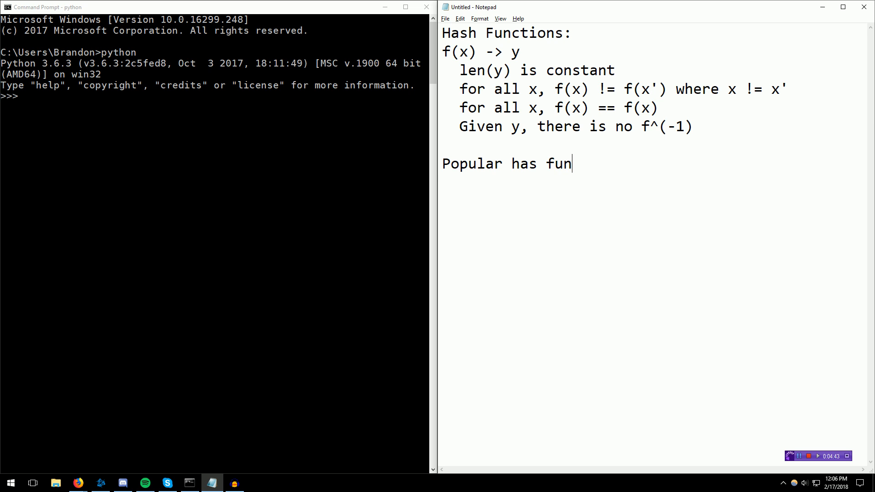
pyautogui.write('hash function')
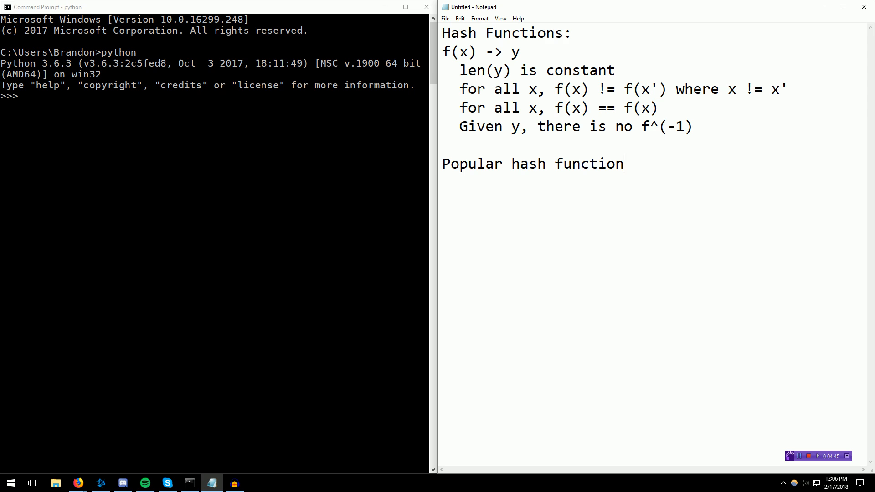
pyautogui.write('s:')
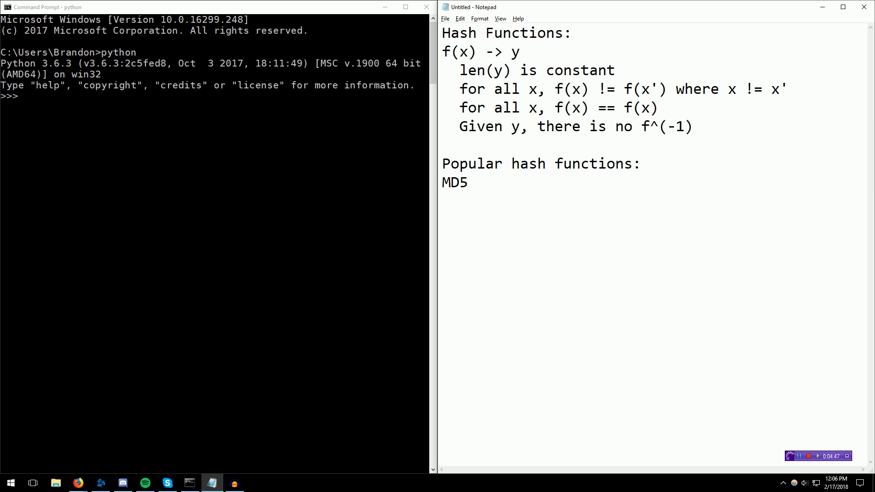
pyautogui.write('SHA1')
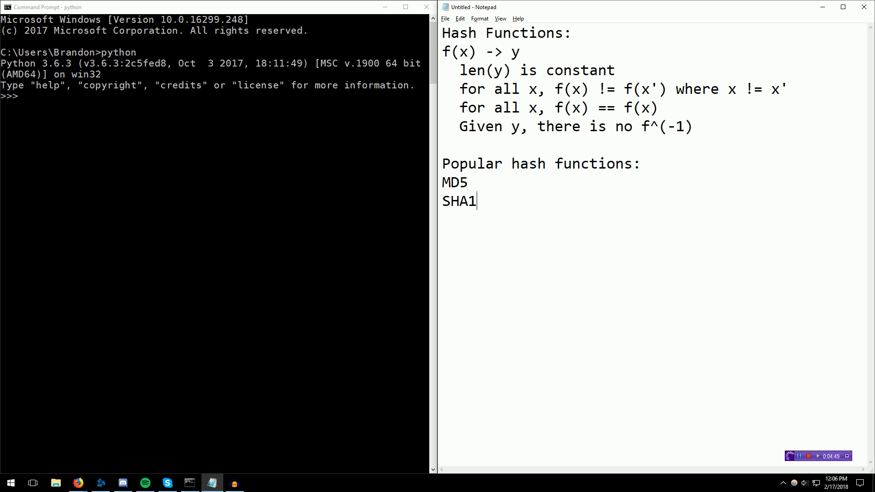
pyautogui.write('SHA256')
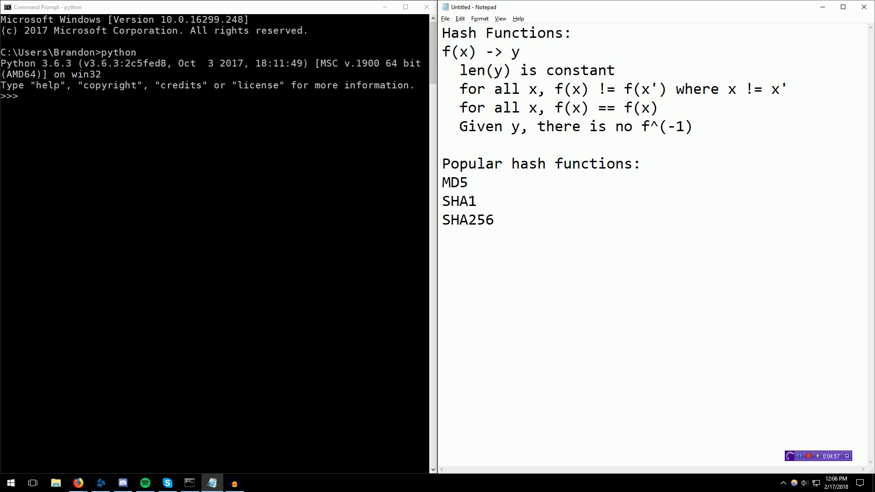
# Continue the list with Blake2b, Blake2s, SHA3 and Shake.
pyautogui.write('B')
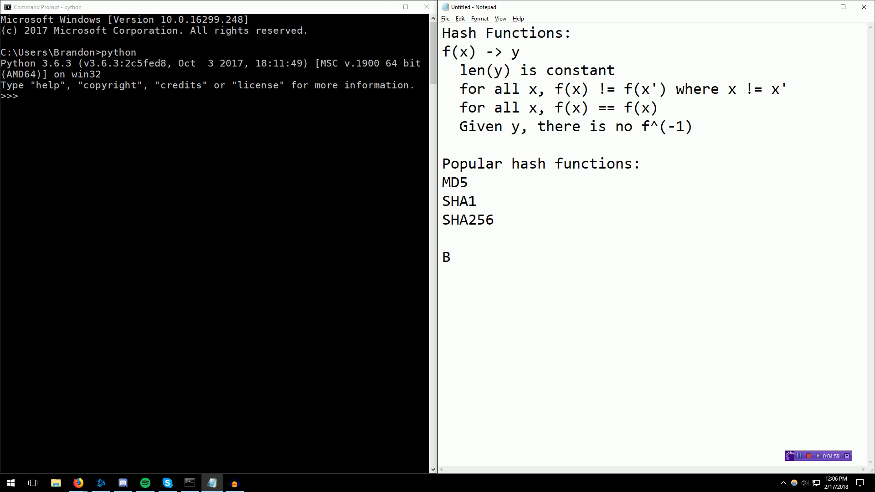
pyautogui.write('l')
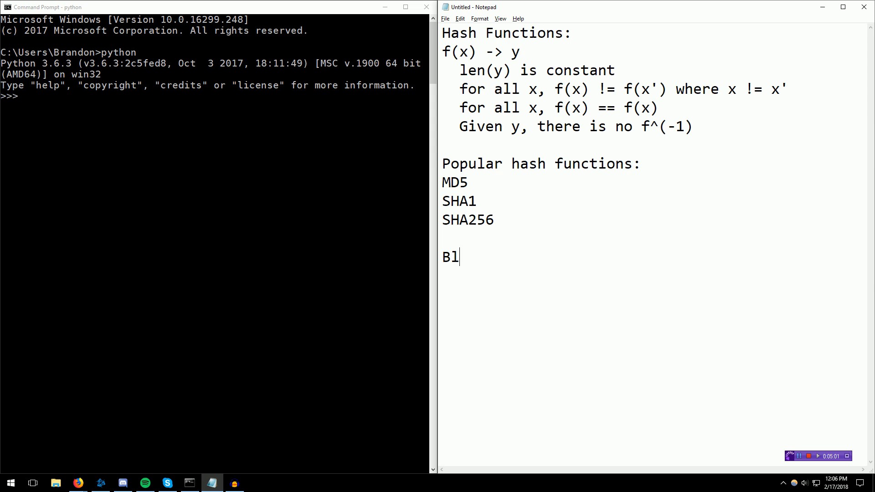
pyautogui.write('ake2b')
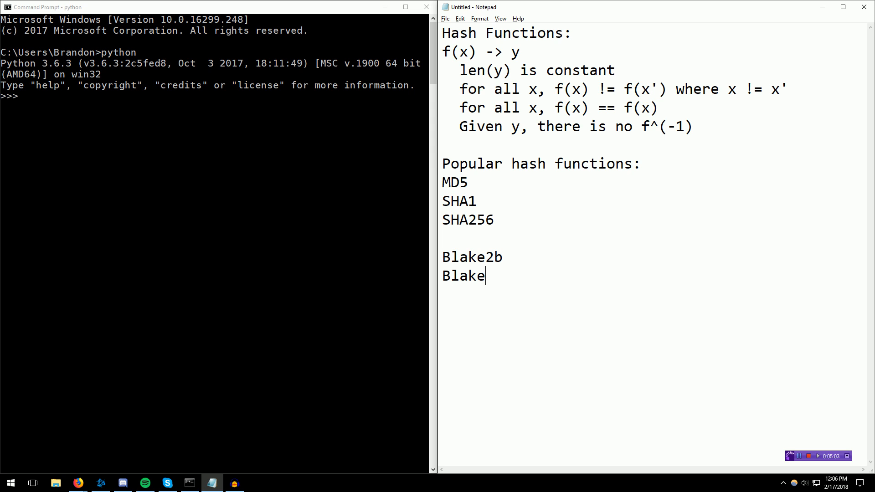
pyautogui.write('2s')
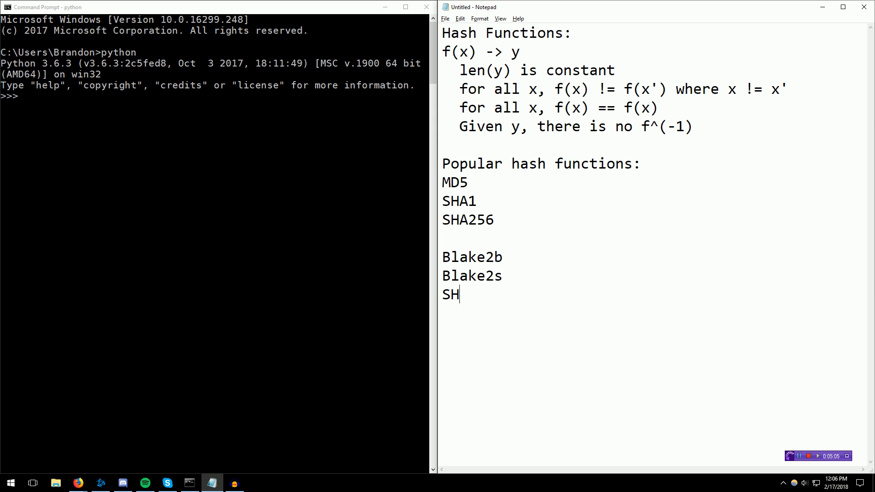
pyautogui.write('A')
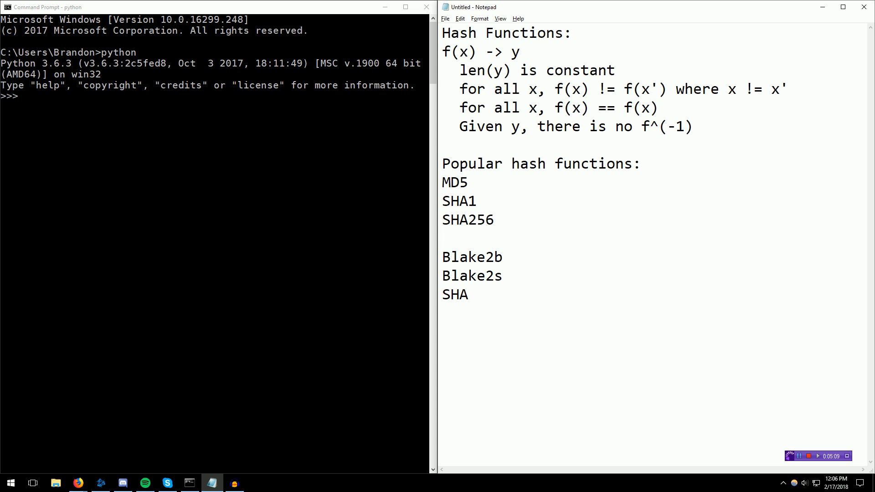
pyautogui.write('3')
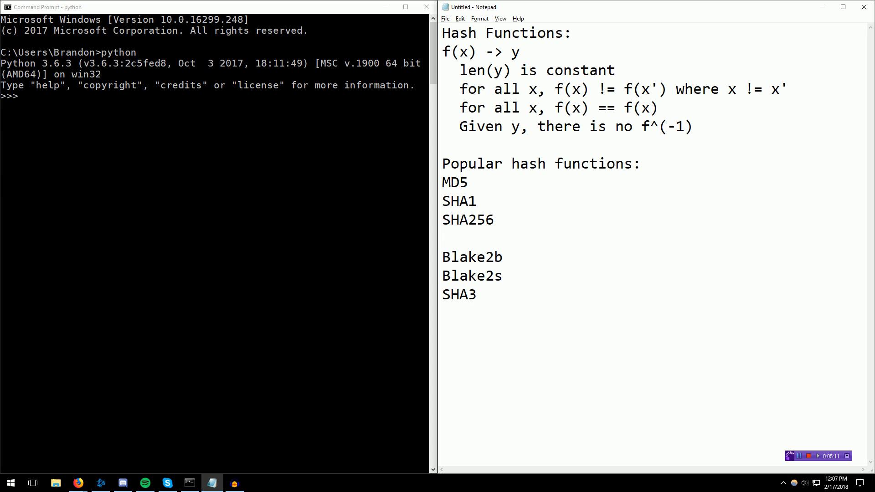
pyautogui.click(477, 294)
pyautogui.write('S')
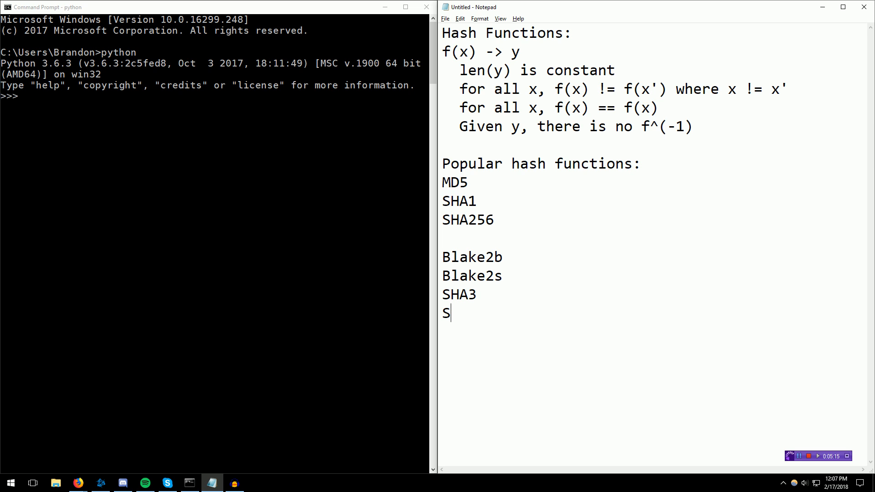
pyautogui.write('hake')
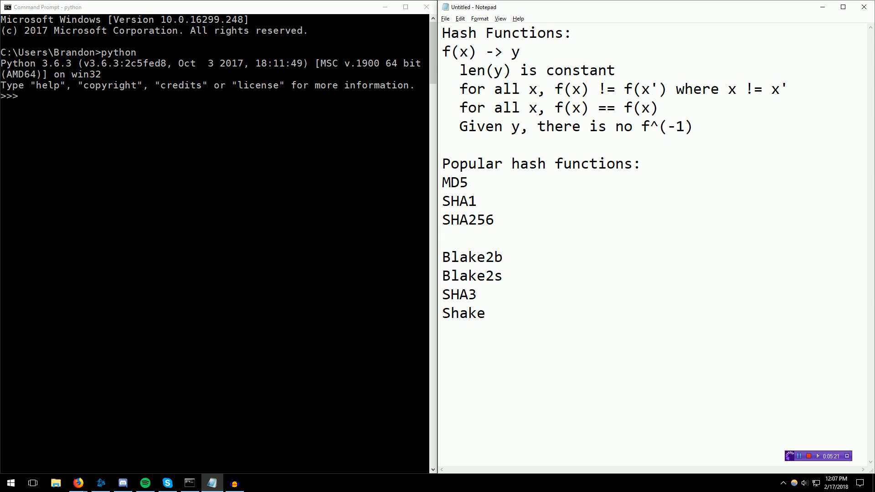
pyautogui.press('enter')
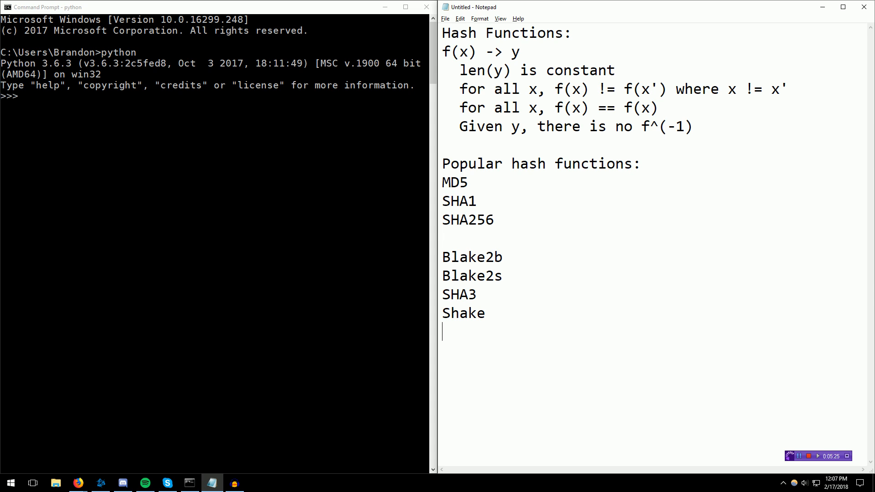
pyautogui.click(477, 182)
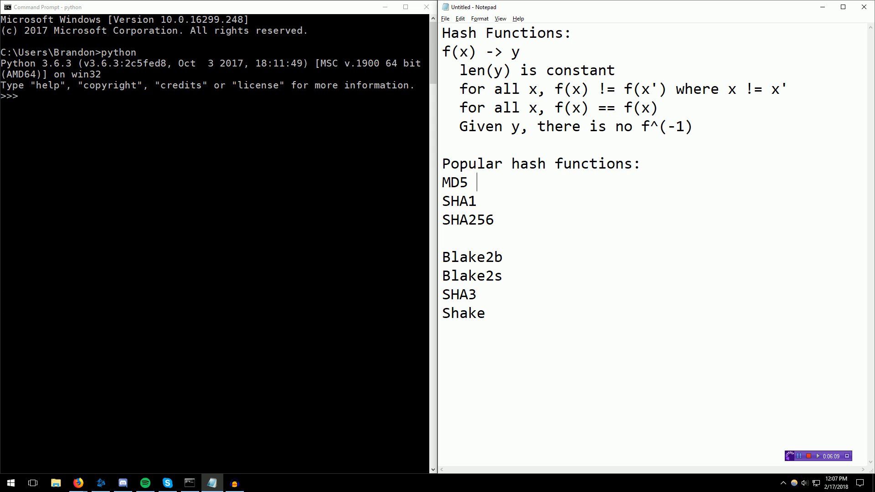
# Annotate MD5 and SHA1 each with --> Proven non-CR.
pyautogui.write('--> Proven non')
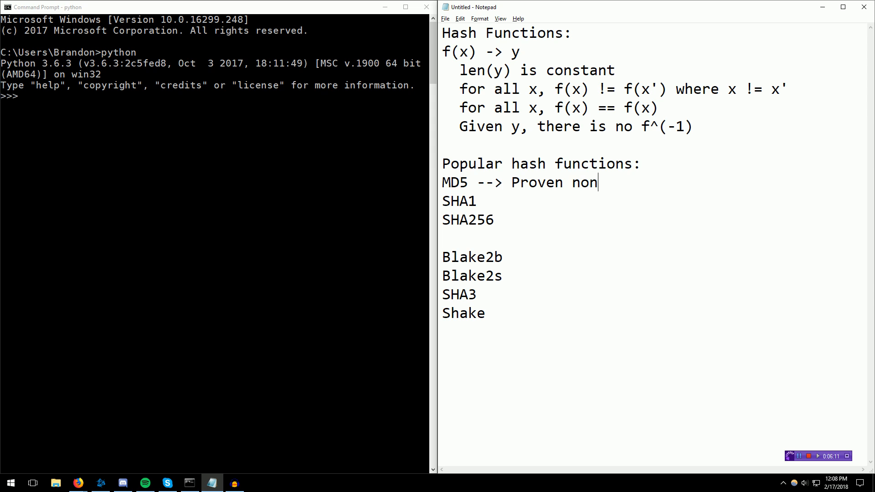
pyautogui.write('-CR')
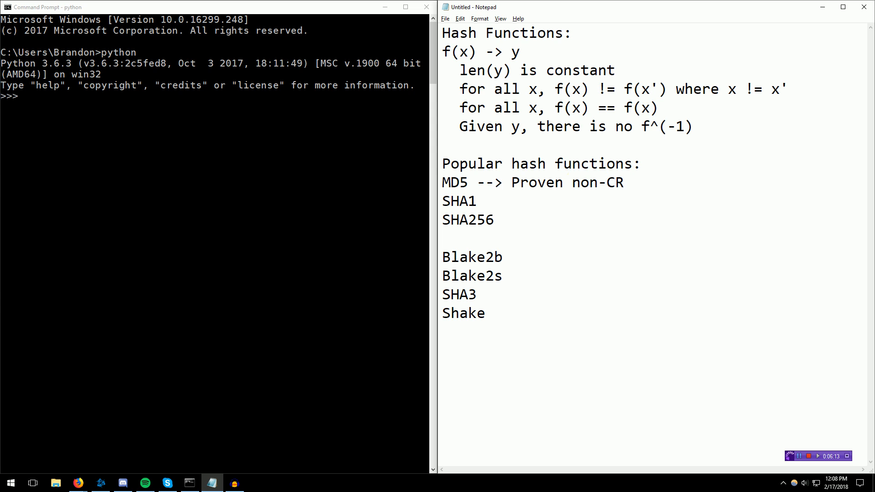
pyautogui.write('--> P')
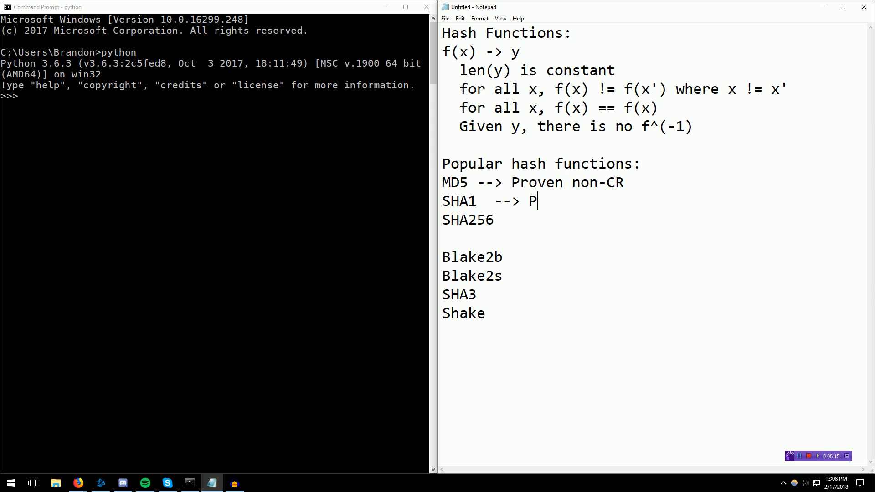
pyautogui.write('roven non-C')
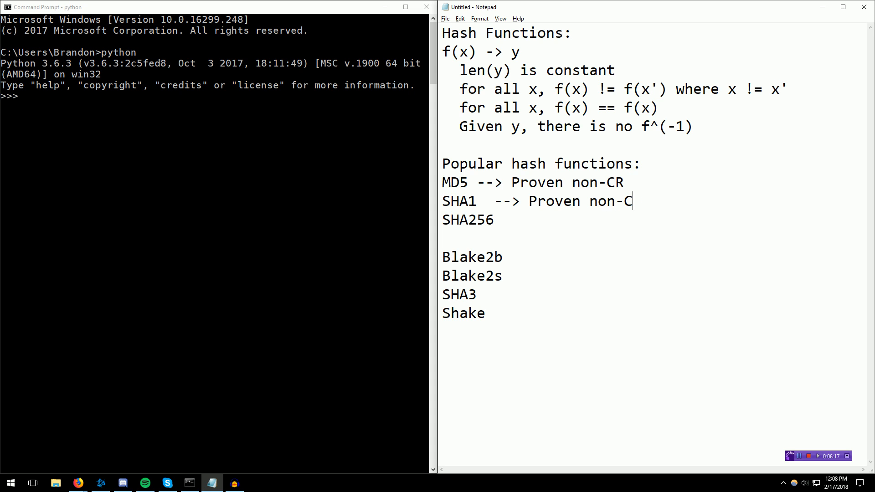
pyautogui.write('R')
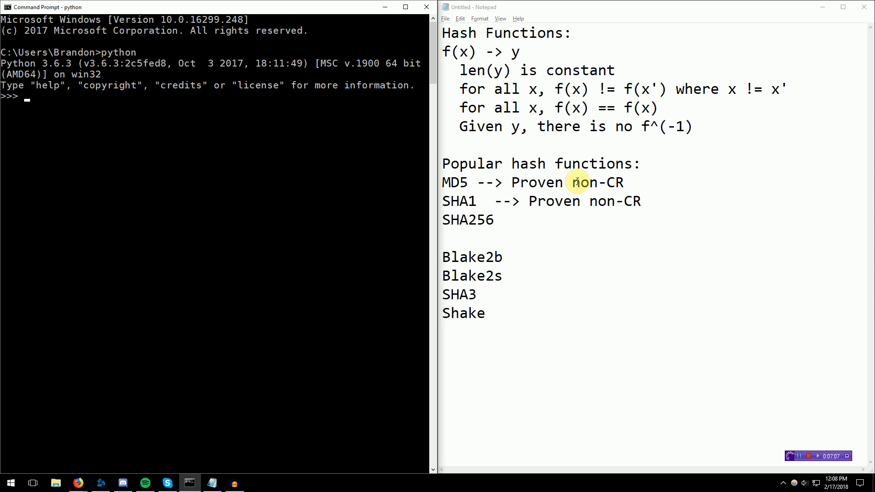
# Import hashlib and compute hashlib.md5(b"Hello world") digest after the str encoding error.
pyautogui.write('import hashlib')
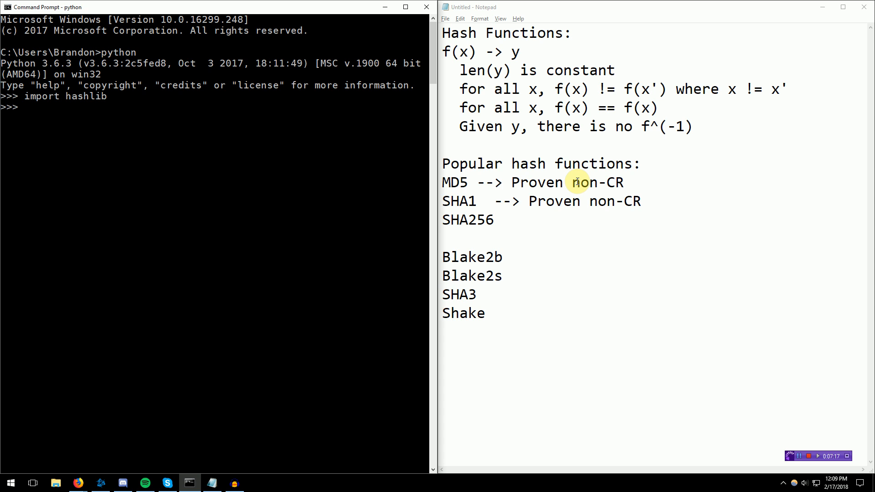
pyautogui.write('hashlib.')
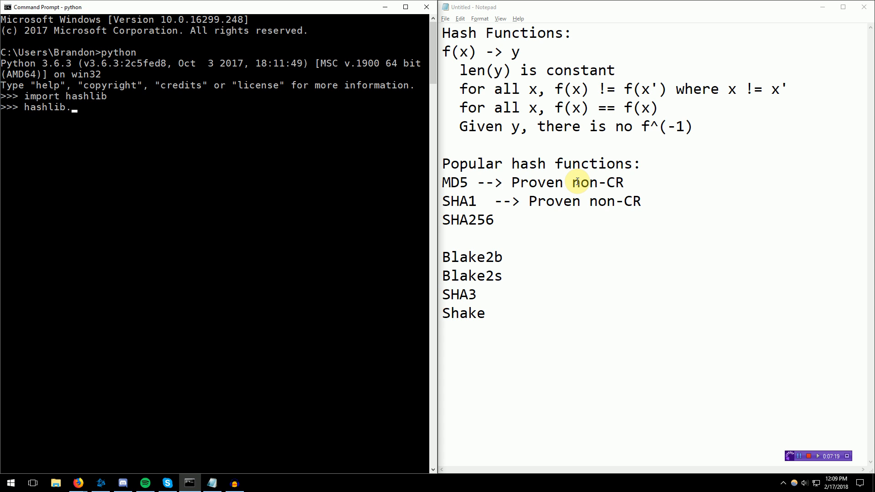
pyautogui.write('md5("')
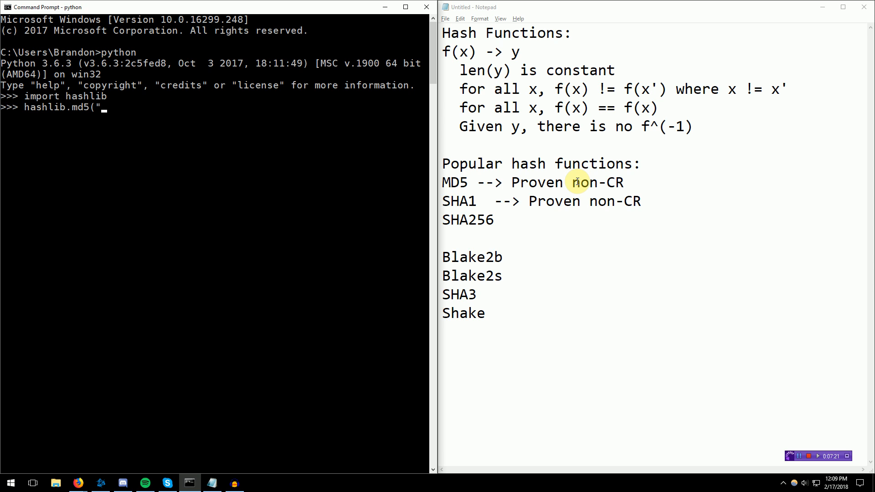
pyautogui.write('Hello world')
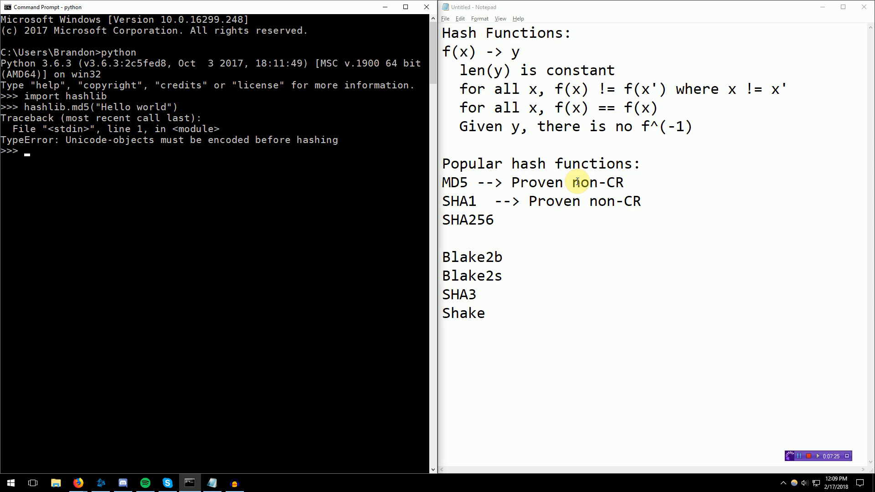
pyautogui.write('hashlib.md5("Hello world")')
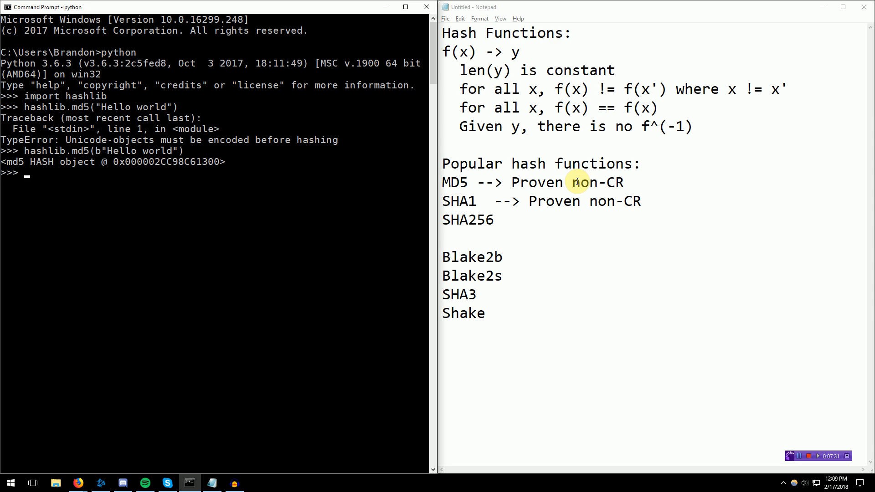
pyautogui.write('hashlib.md5(b"Hello world")')
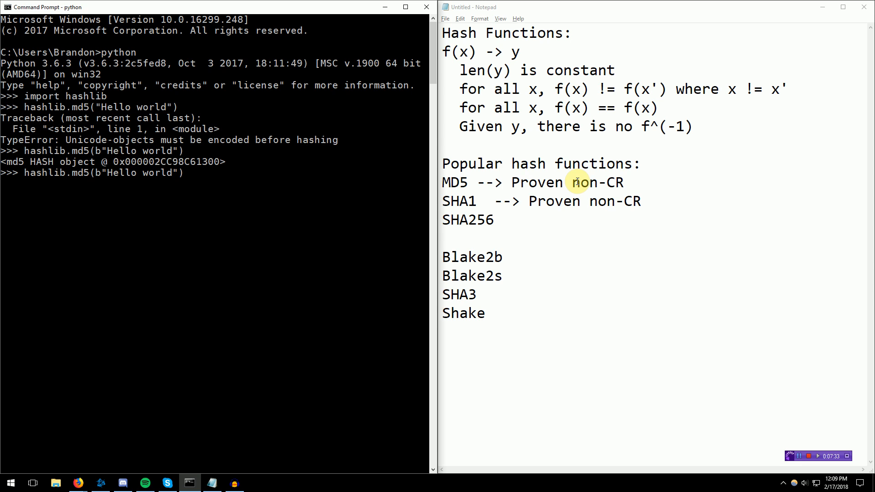
pyautogui.write('.digest(')
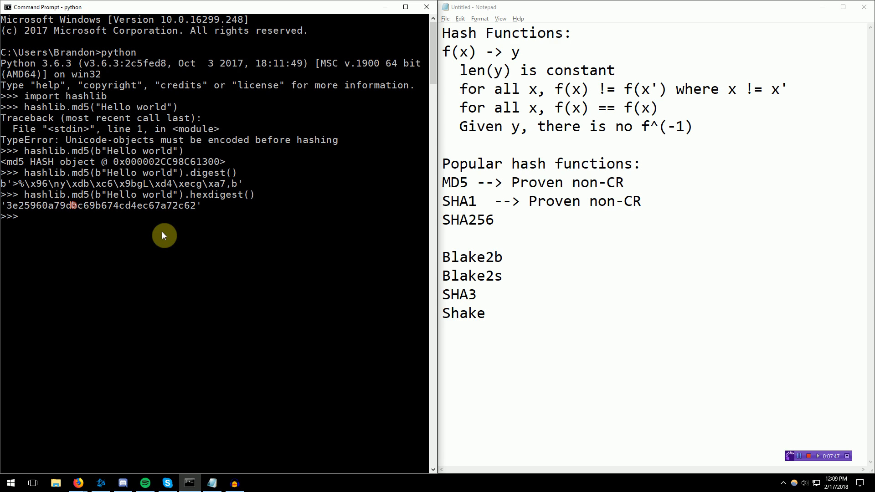
pyautogui.moveTo(235, 244)
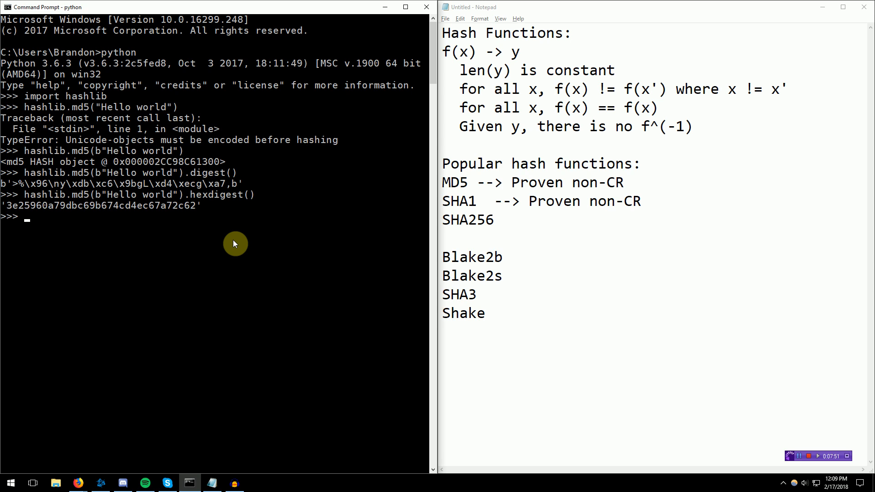
# Get MD5, SHA1, SHA256, SHA512 hexdigests of the longer message and try nonexistent sha1024.
pyautogui.write('hashlib.md5(b"Hello world").hexdigest()')
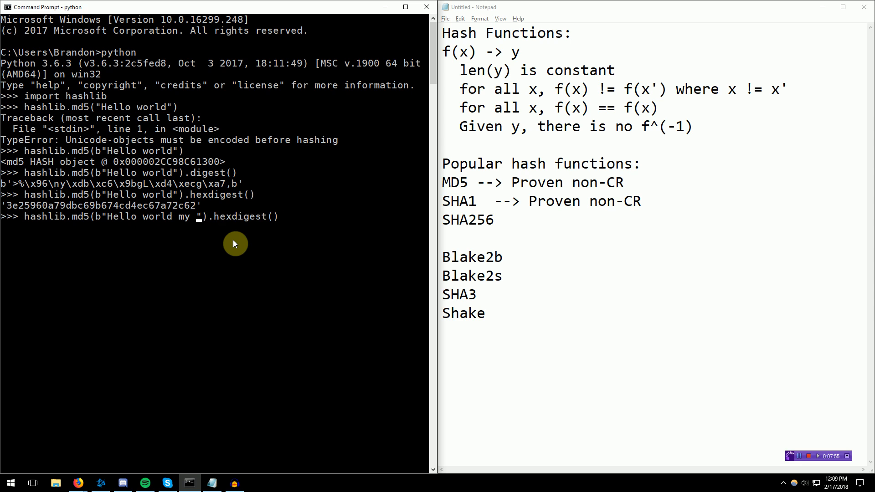
pyautogui.press('enter')
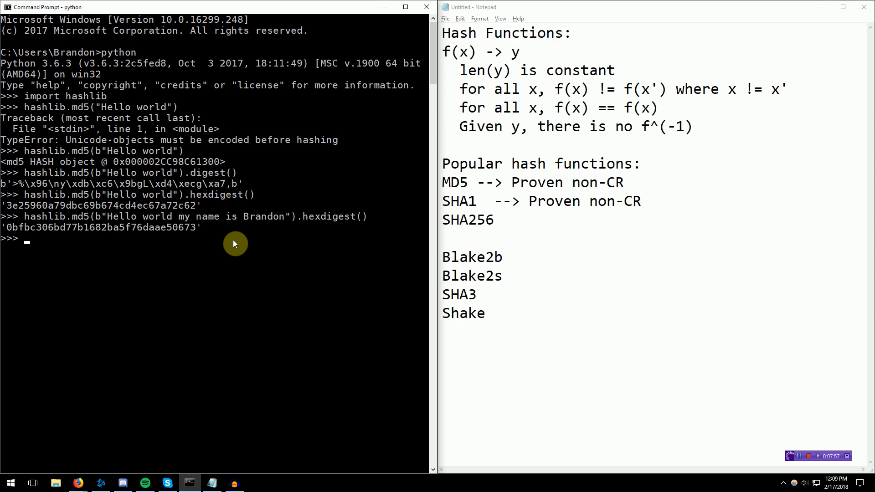
pyautogui.moveTo(9, 234)
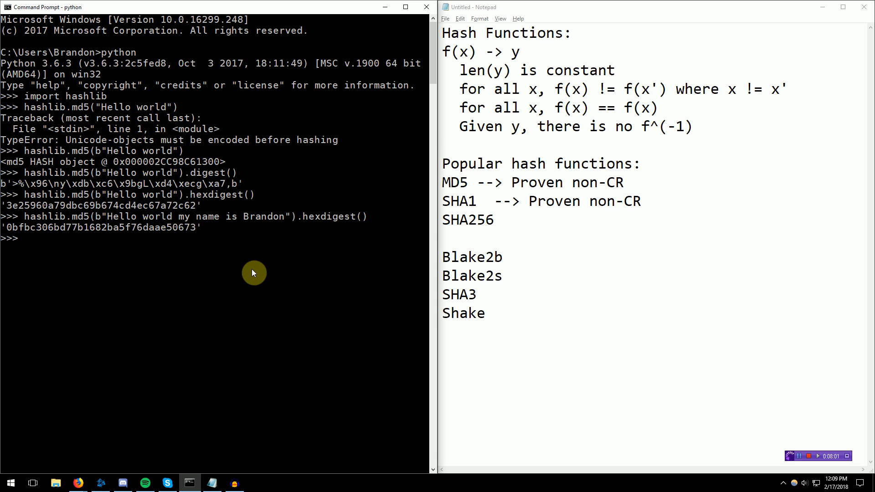
pyautogui.moveTo(277, 382)
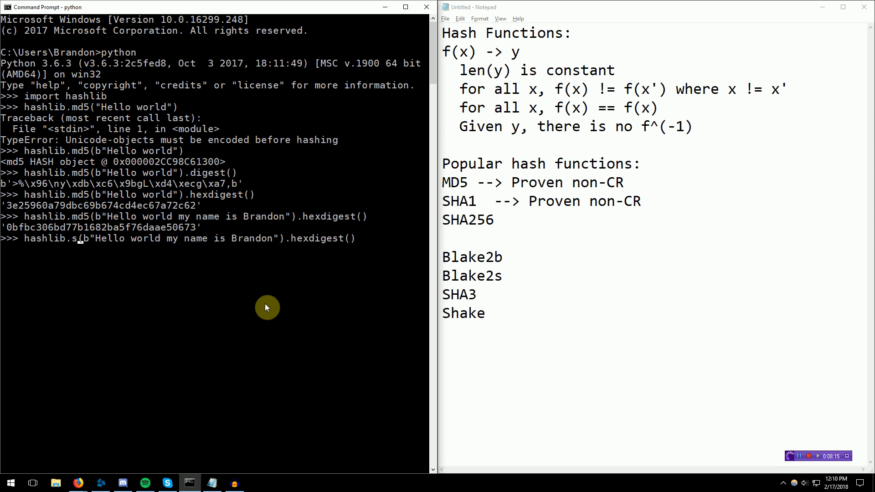
pyautogui.write('ha1')
pyautogui.press('enter')
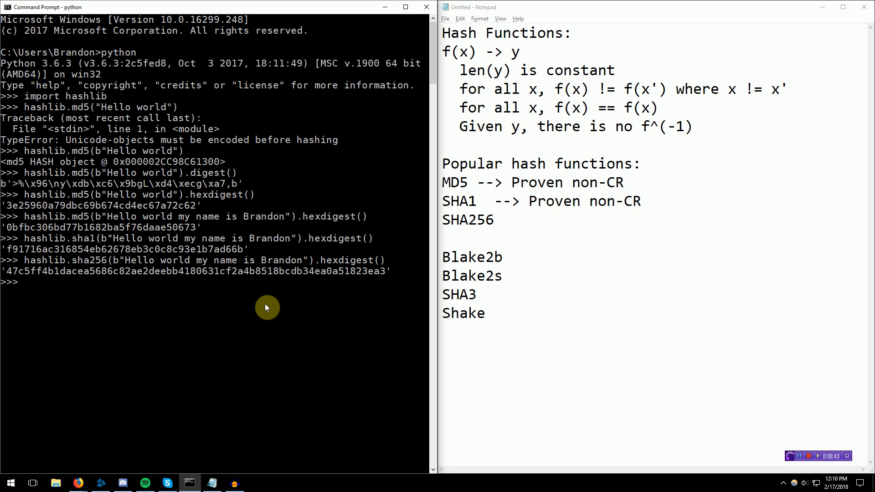
pyautogui.write('hashlib.sha256(b"Hello world my name is Brandon").hexdigest()')
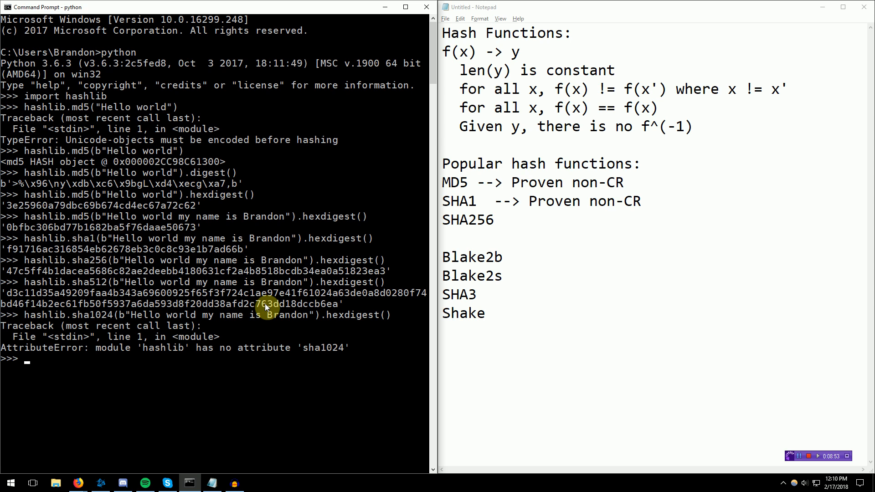
pyautogui.write('hashlib.sha1024(b"Hello world my name is Brandon").hexdigest()')
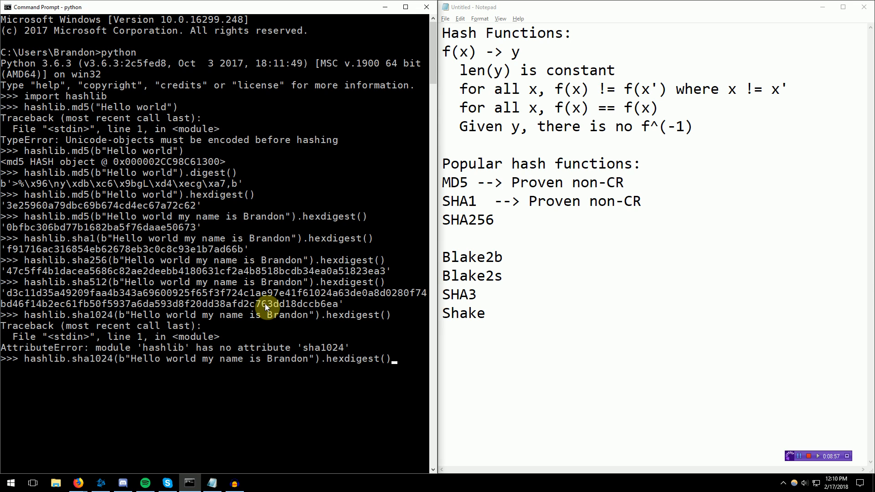
# List hashlib.algorithms_available after a failed hashlib.algorithms guess, then try whirlpool.
pyautogui.press('ctrl+c')
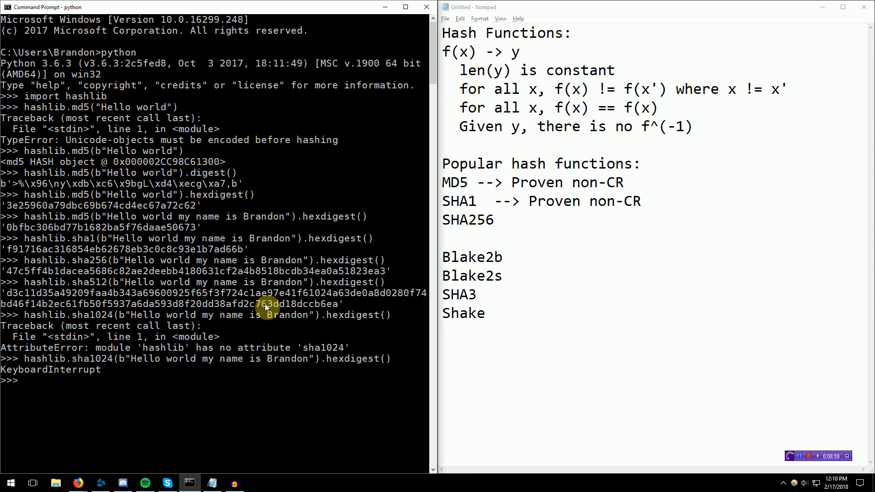
pyautogui.write('hashlib.availa')
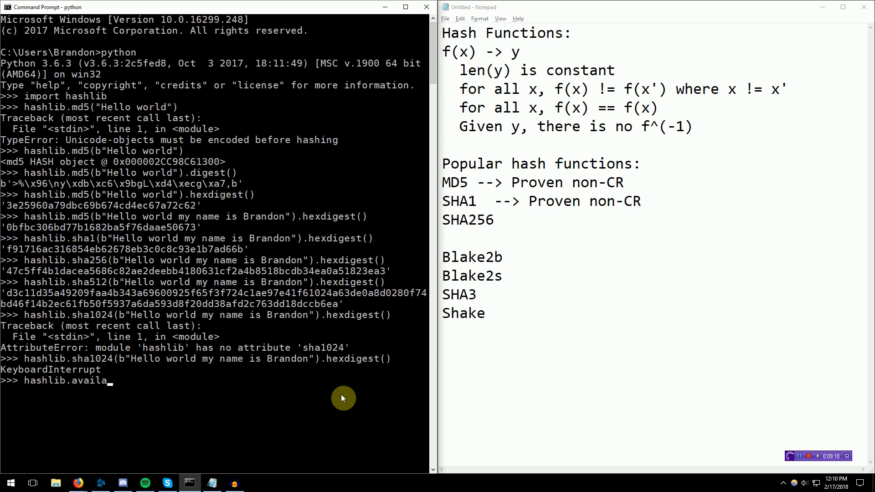
pyautogui.write('lgorithms')
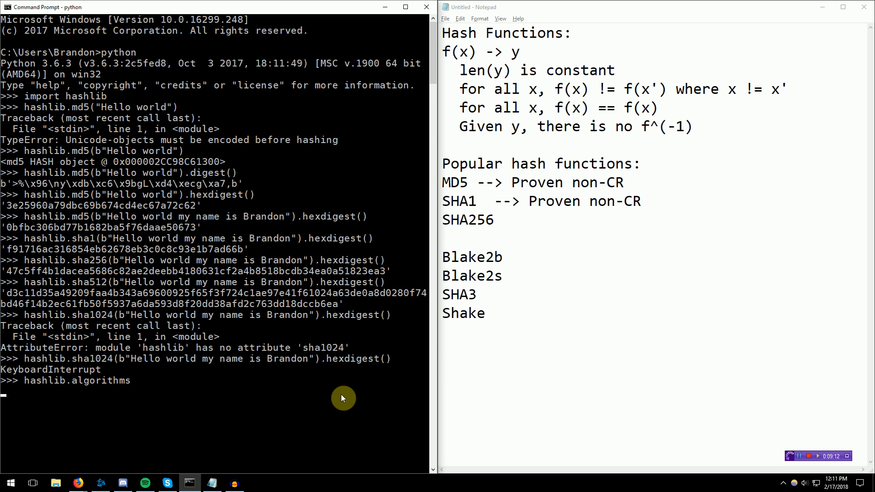
pyautogui.press('enter')
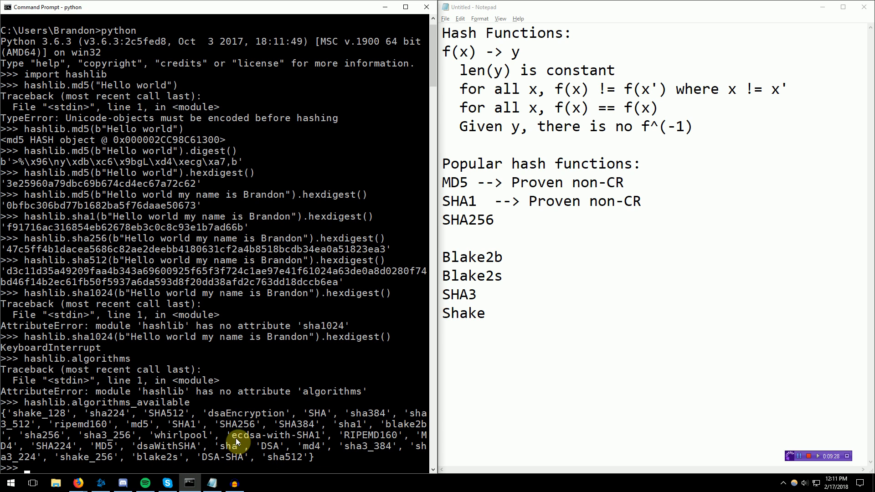
pyautogui.write('hashlib.algorithms_available')
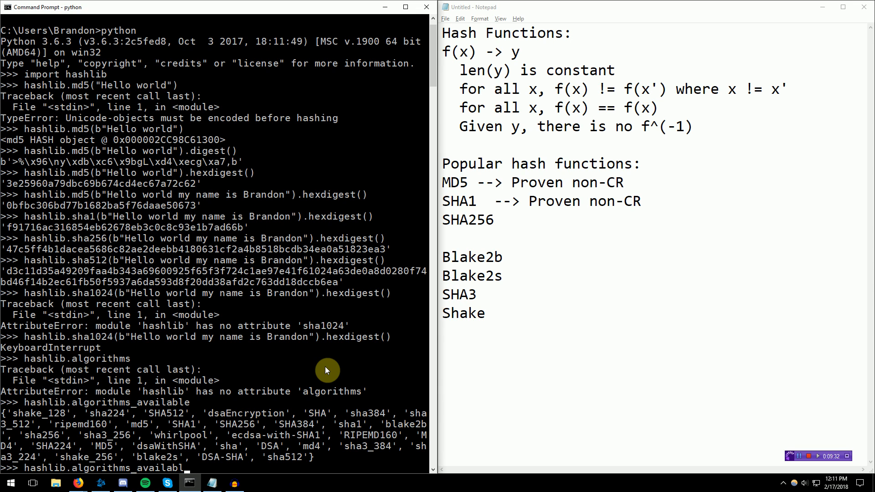
pyautogui.write('hashlib.whirlpool(b"Hello world my name is Brandon").hexdigest(')
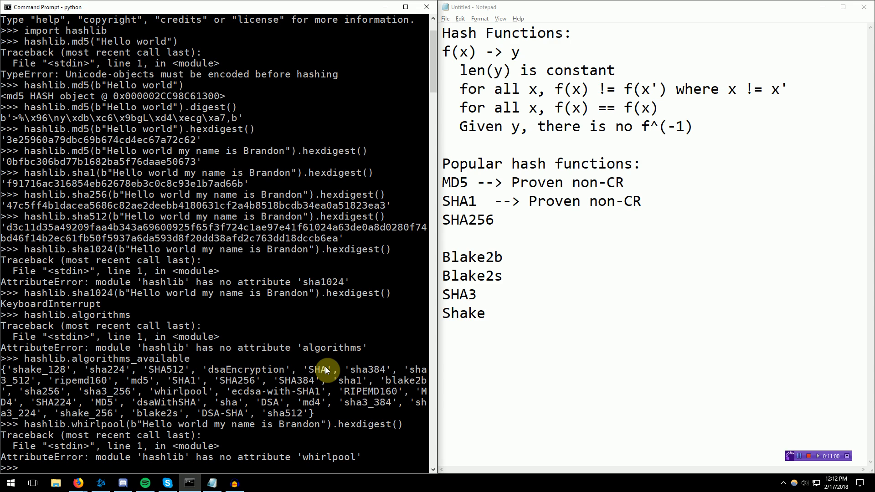
# Read the large file's bytes into contents, check its length and that contents == contents.
pyautogui.write("with open('largefile', 'rb') as f:")
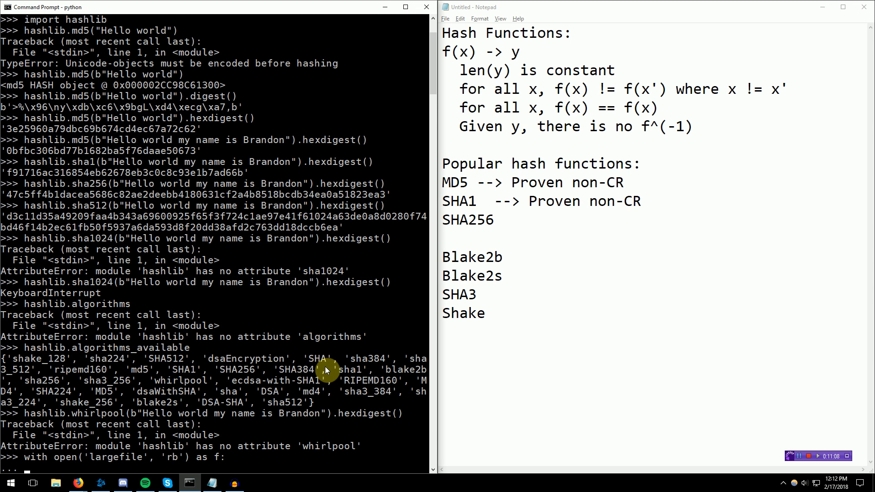
pyautogui.write('contents = f.read(')
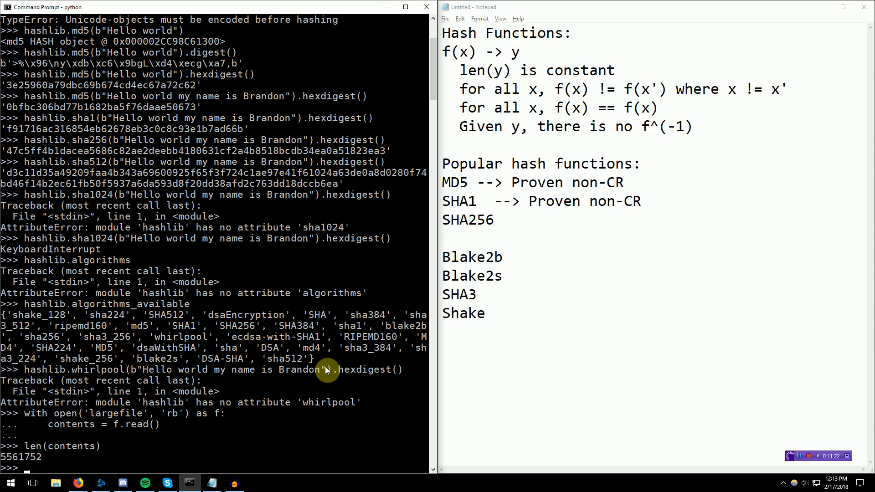
pyautogui.write('len(co')
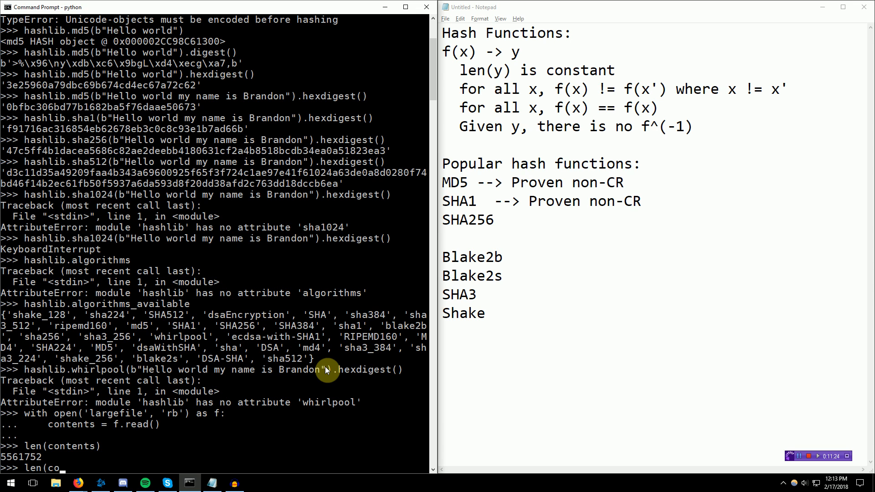
pyautogui.write('contents == contents')
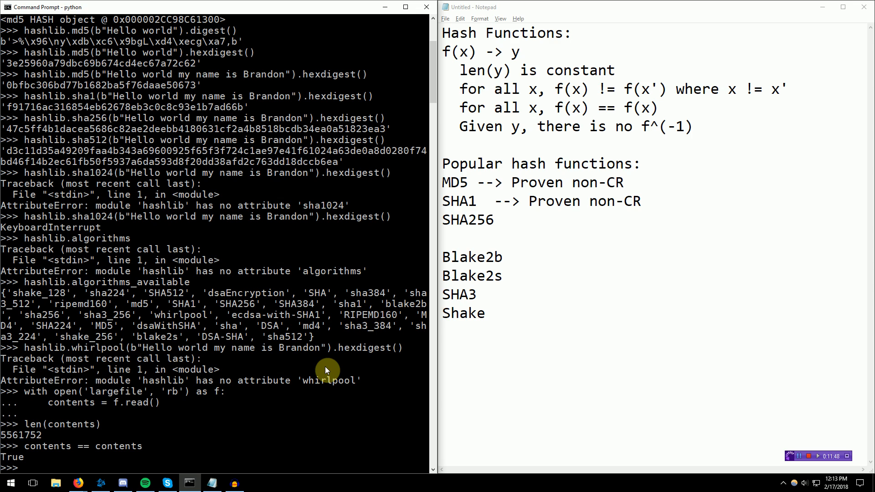
# Loop over zip(contents, contents) printing NOT EQUAL on any b1 != b2 mismatch — nothing prints.
pyautogui.write('for b in contents:')
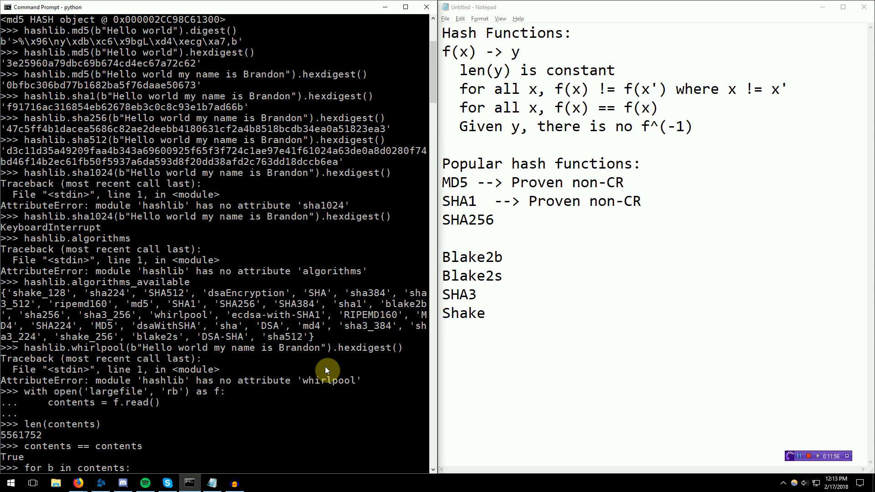
pyautogui.write('if b')
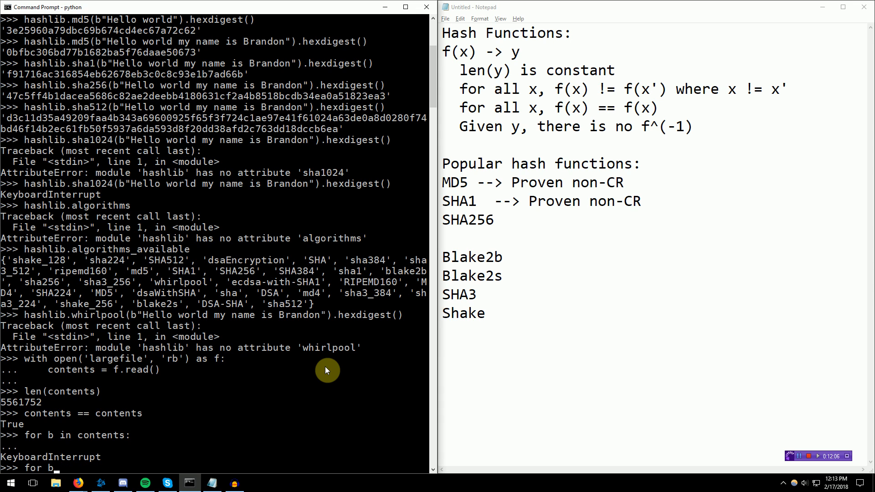
pyautogui.write('1, by')
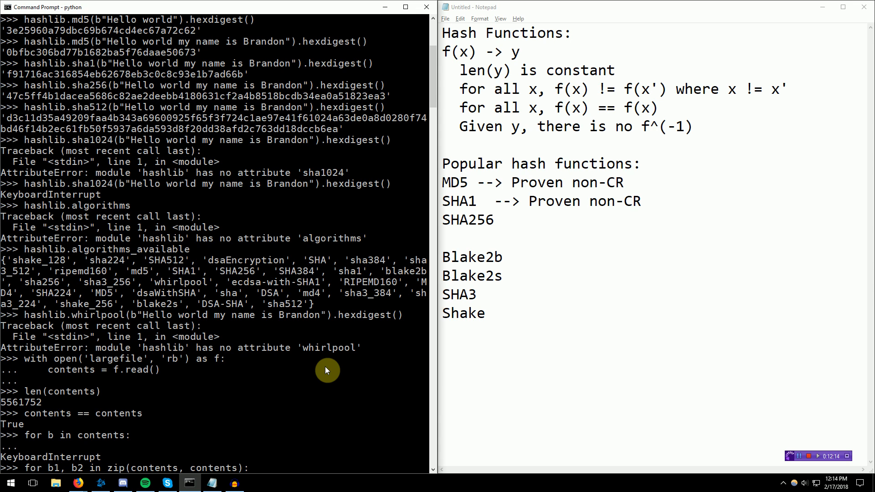
pyautogui.scroll(-3)
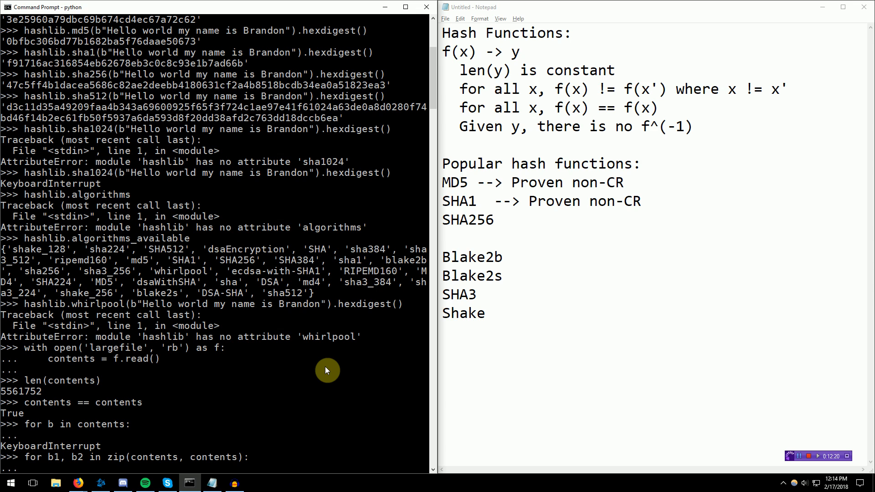
pyautogui.write('if b1 != b2:')
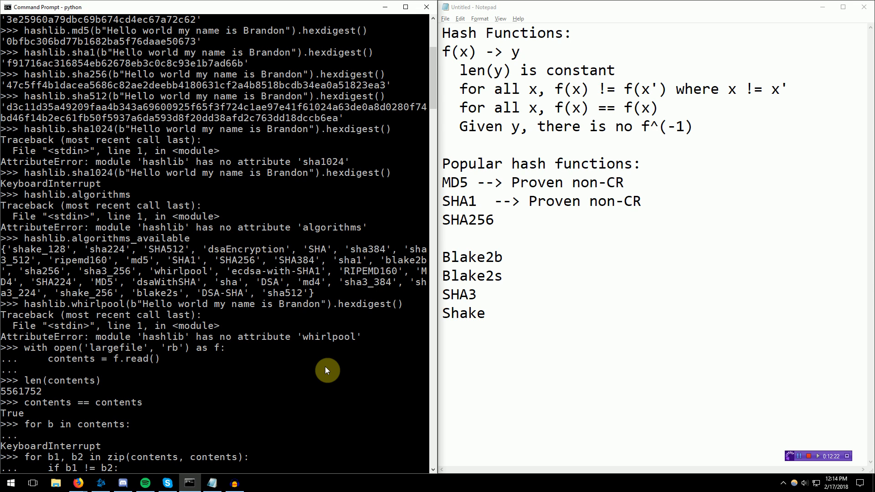
pyautogui.scroll(-3)
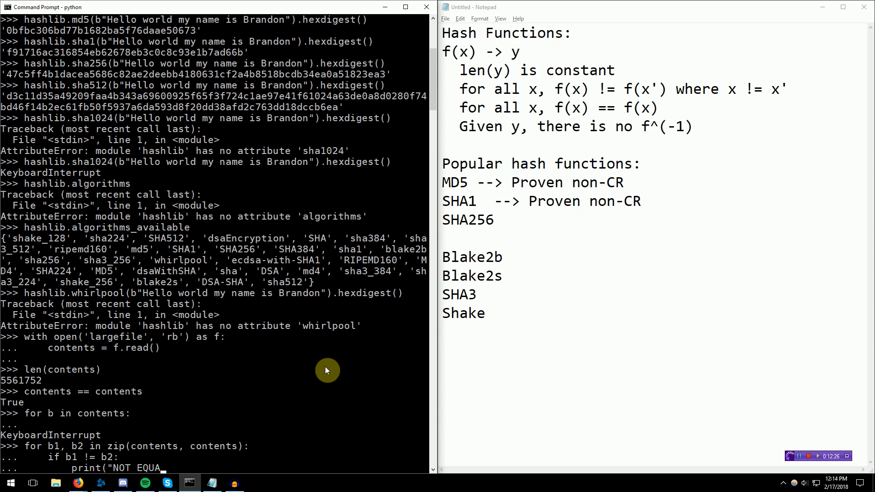
pyautogui.scroll(-3)
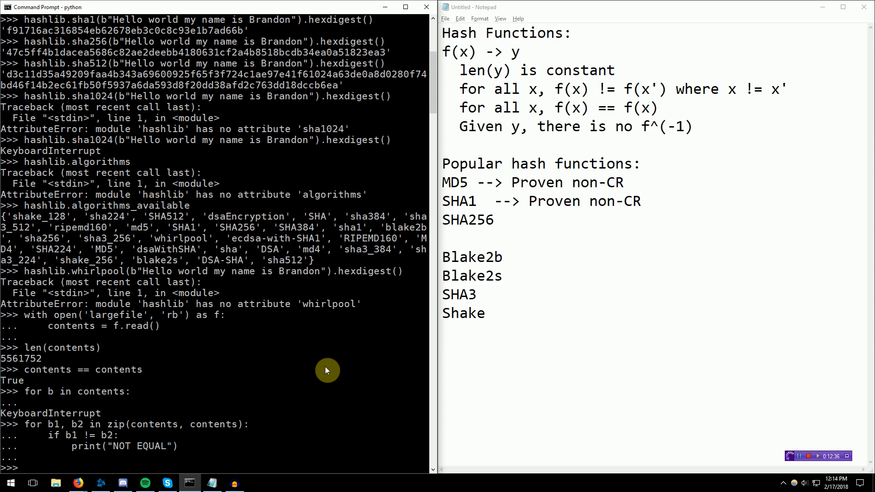
pyautogui.write('cont')
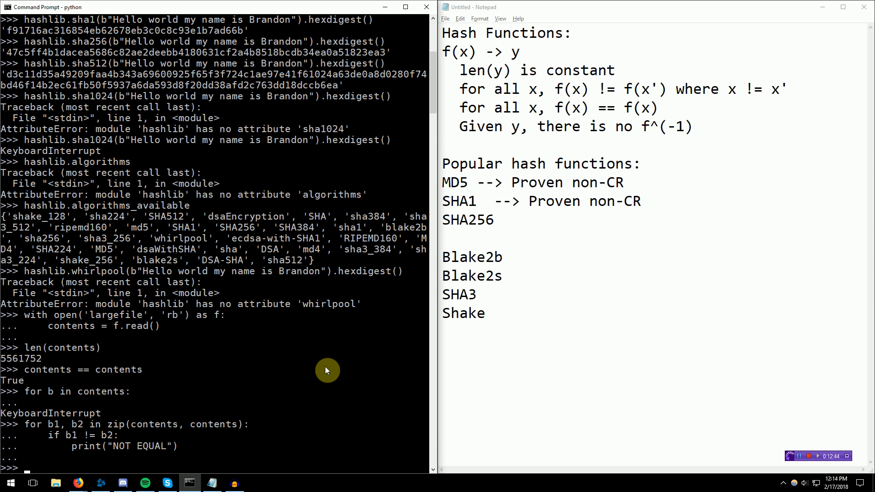
# Compute hash = hashlib.md5(contents) and display the hash object and its hexdigest().
pyautogui.write('hash = hashl;i')
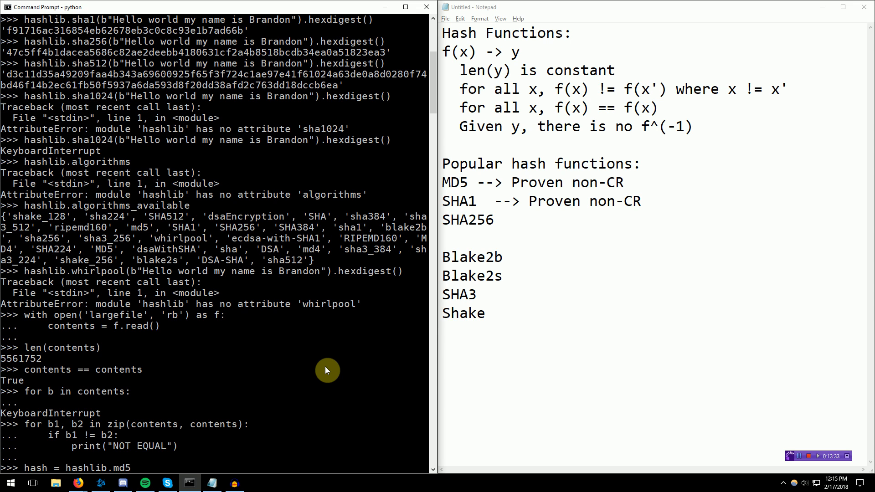
pyautogui.write('(contents')
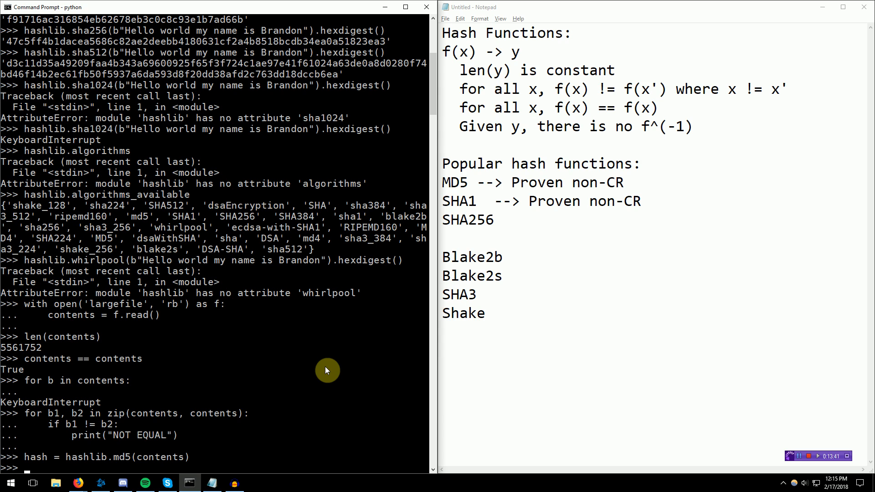
pyautogui.write('hash')
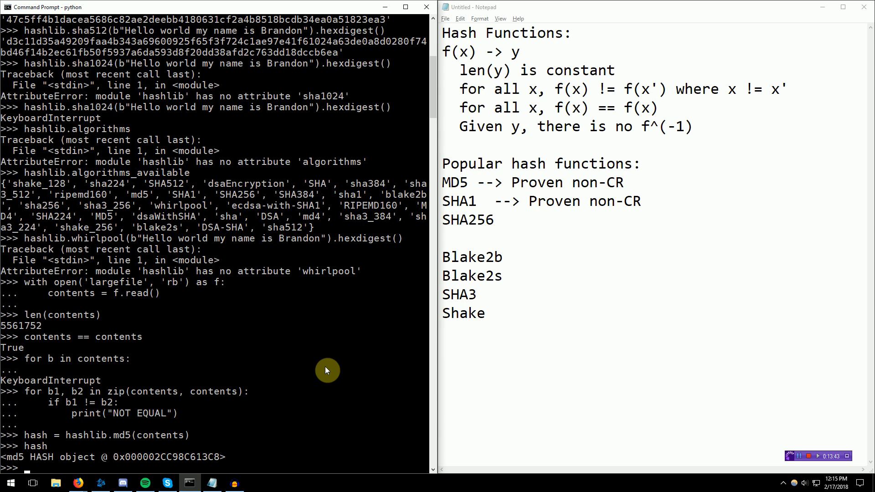
pyautogui.write('hash.hexd')
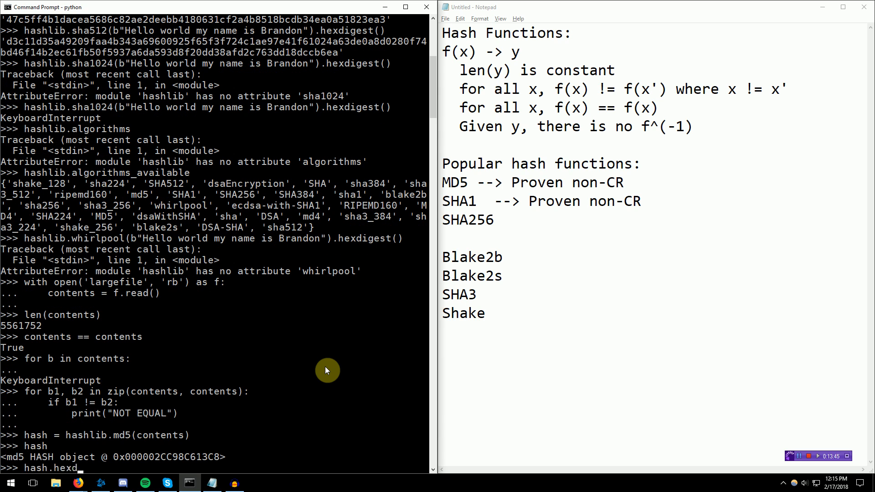
pyautogui.press('enter')
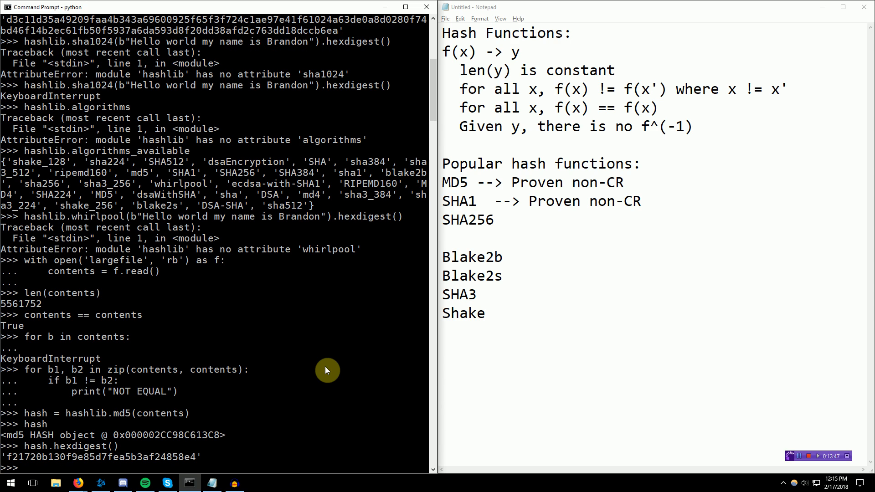
# Evaluate hash.hexdigest() == hash.hexdigest() to confirm the digest equals itself.
pyautogui.write('hash.hexdigest() == h')
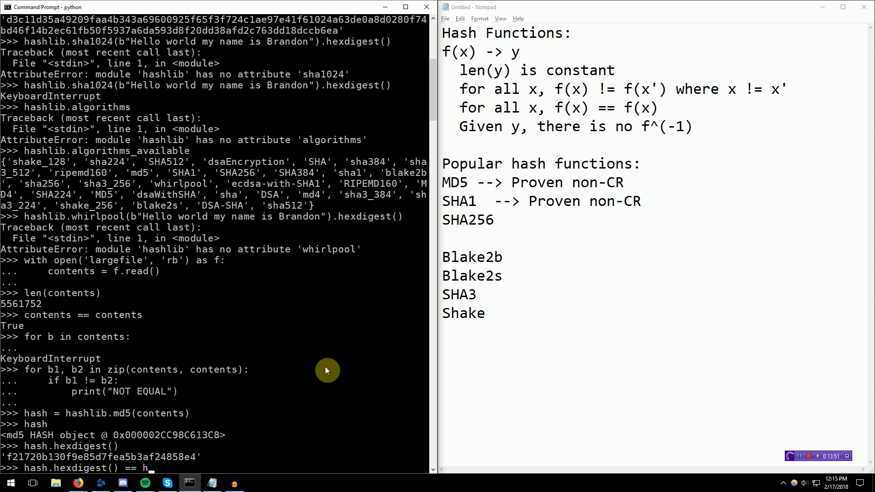
pyautogui.write('eash.hex')
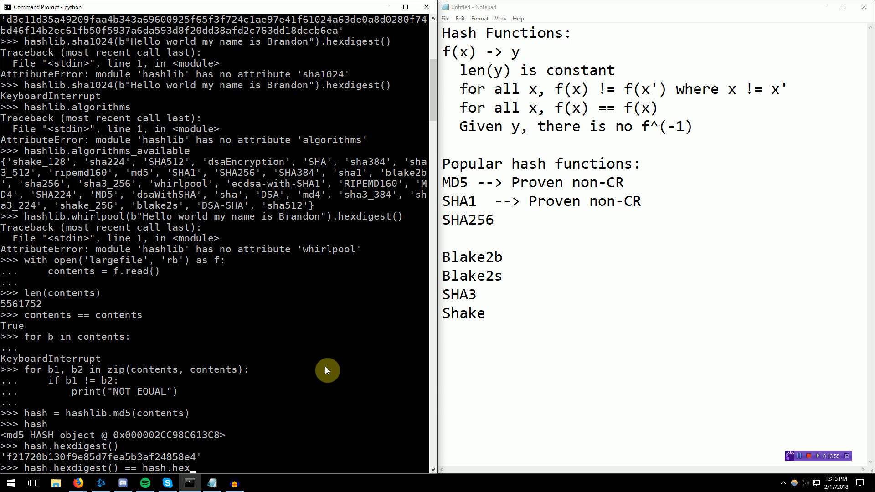
pyautogui.press('enter')
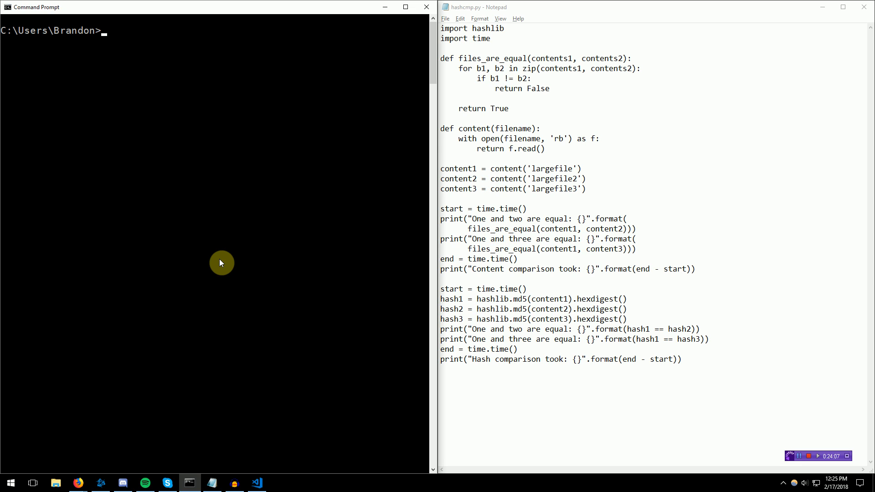
pyautogui.moveTo(556, 74)
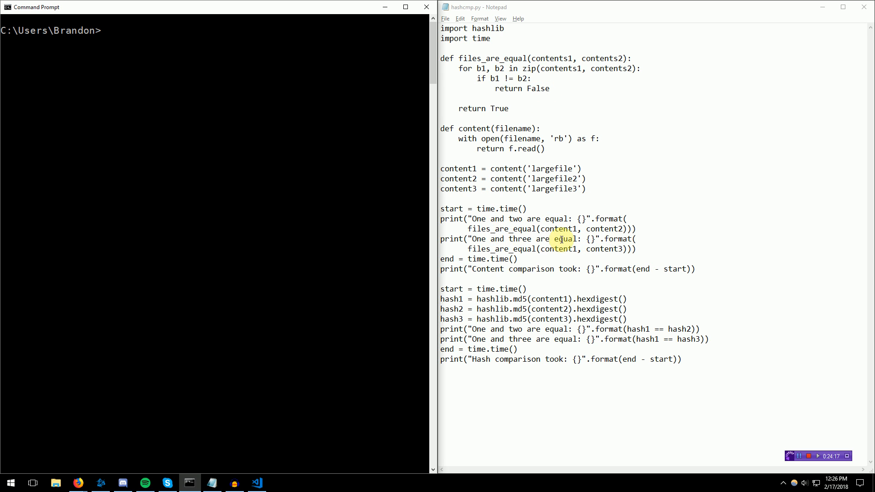
pyautogui.moveTo(732, 345)
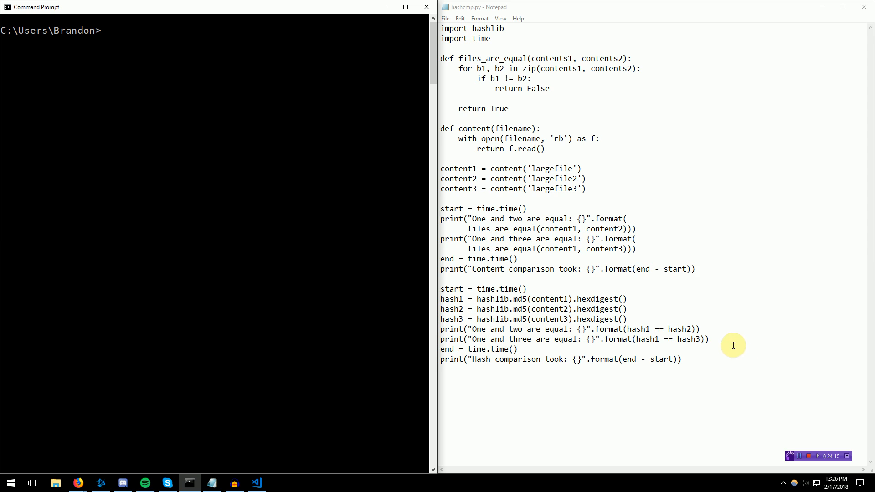
pyautogui.moveTo(731, 366)
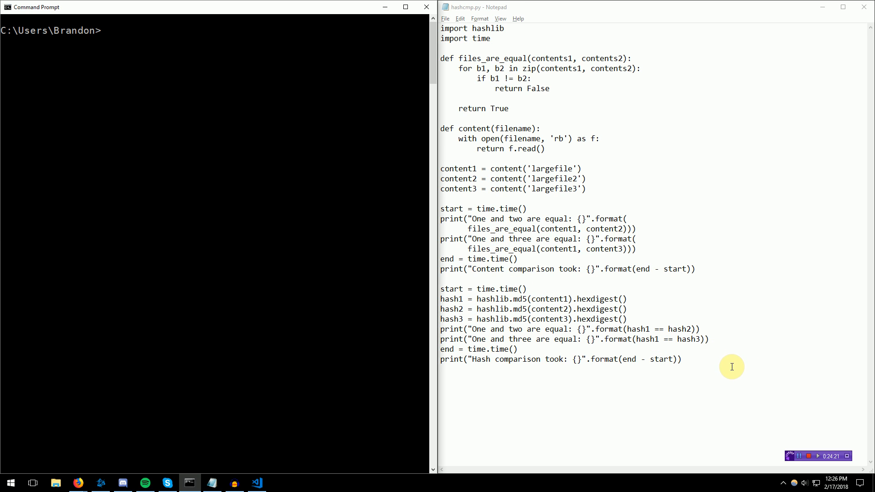
# Clear the Command Prompt screen with cls before running hashcmp.py.
pyautogui.write('cls')
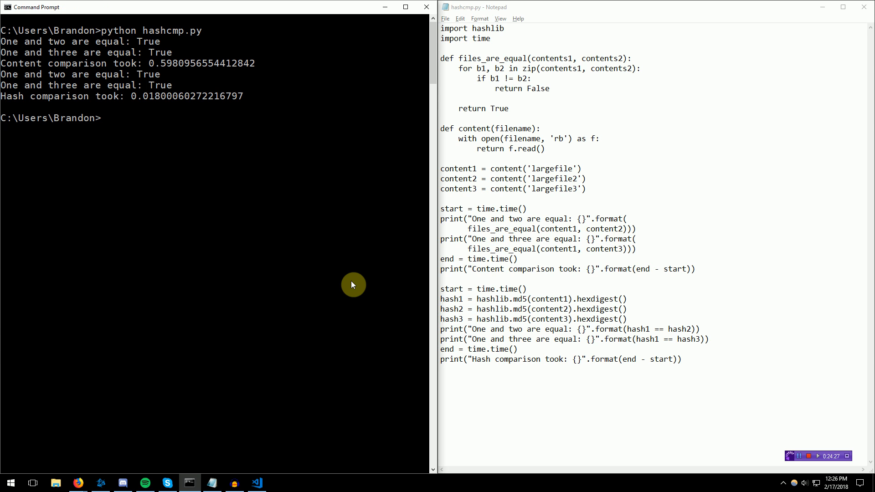
pyautogui.moveTo(169, 60)
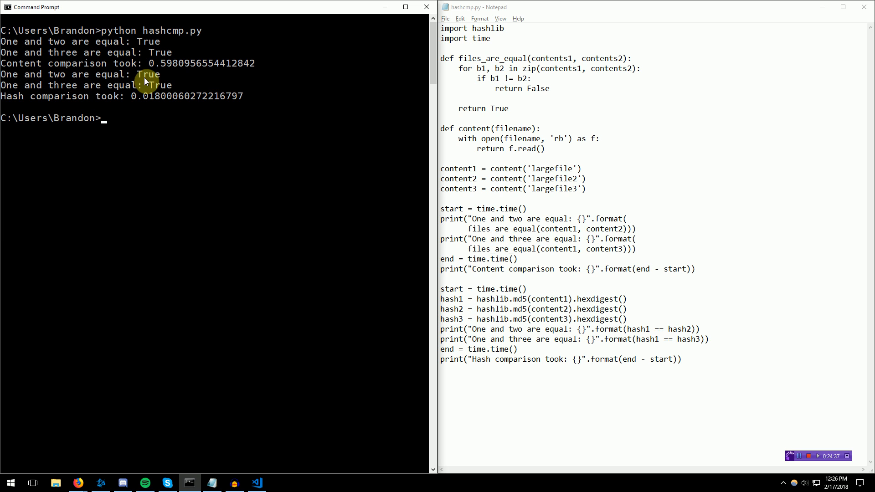
pyautogui.moveTo(262, 192)
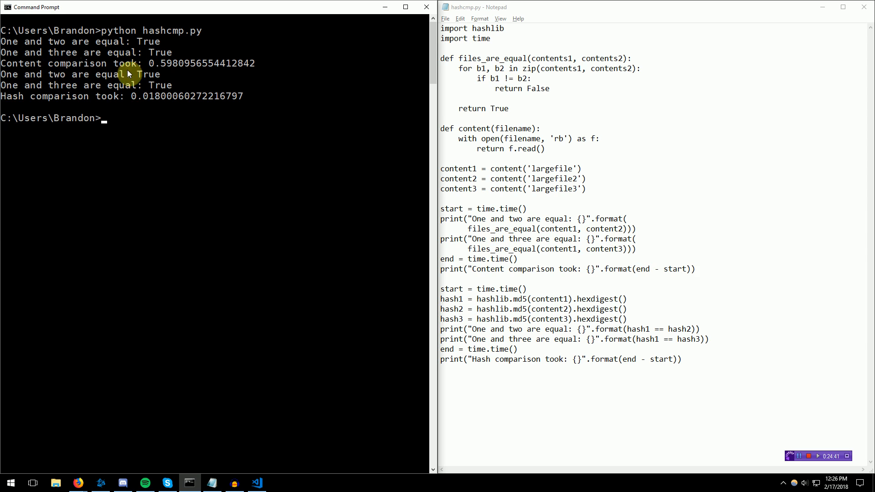
pyautogui.moveTo(50, 107)
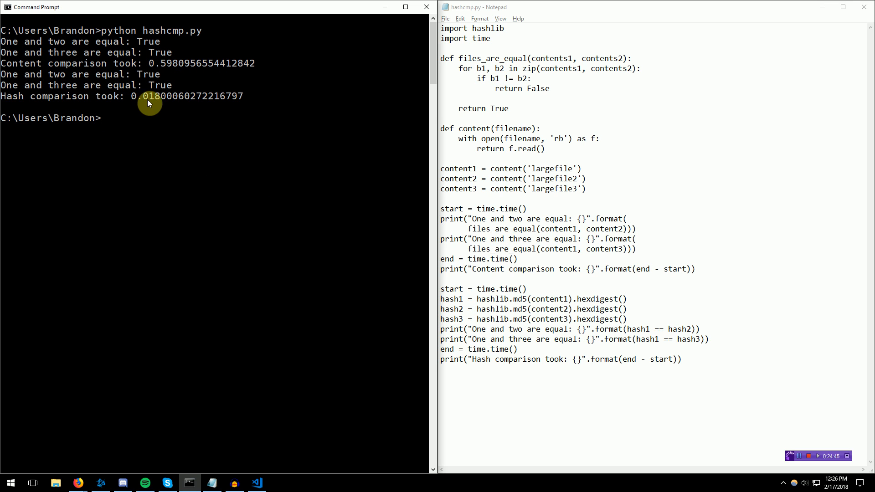
pyautogui.moveTo(251, 130)
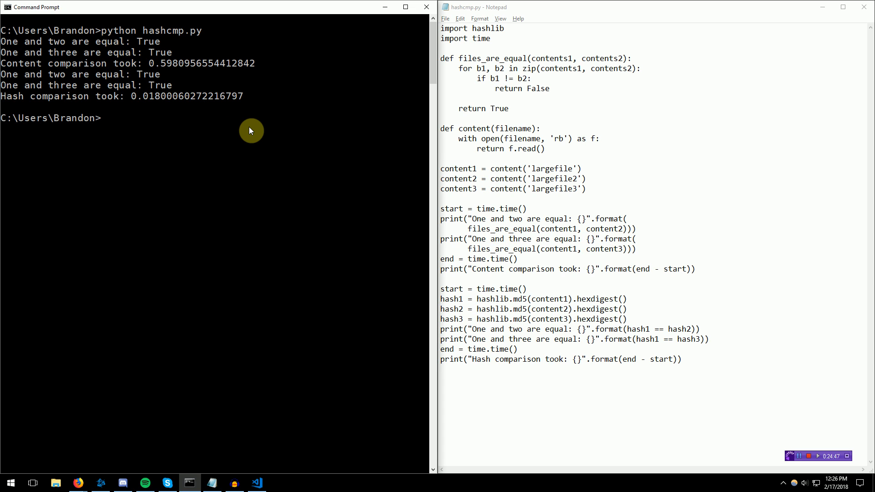